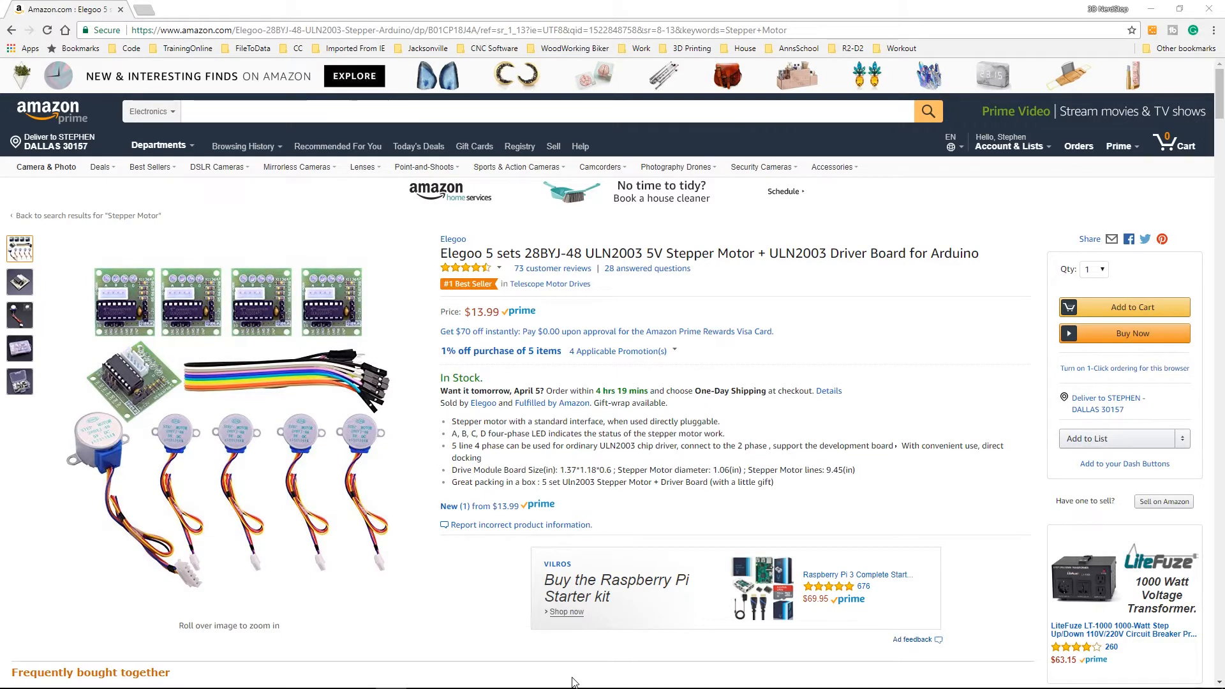
mouse_move(456, 639)
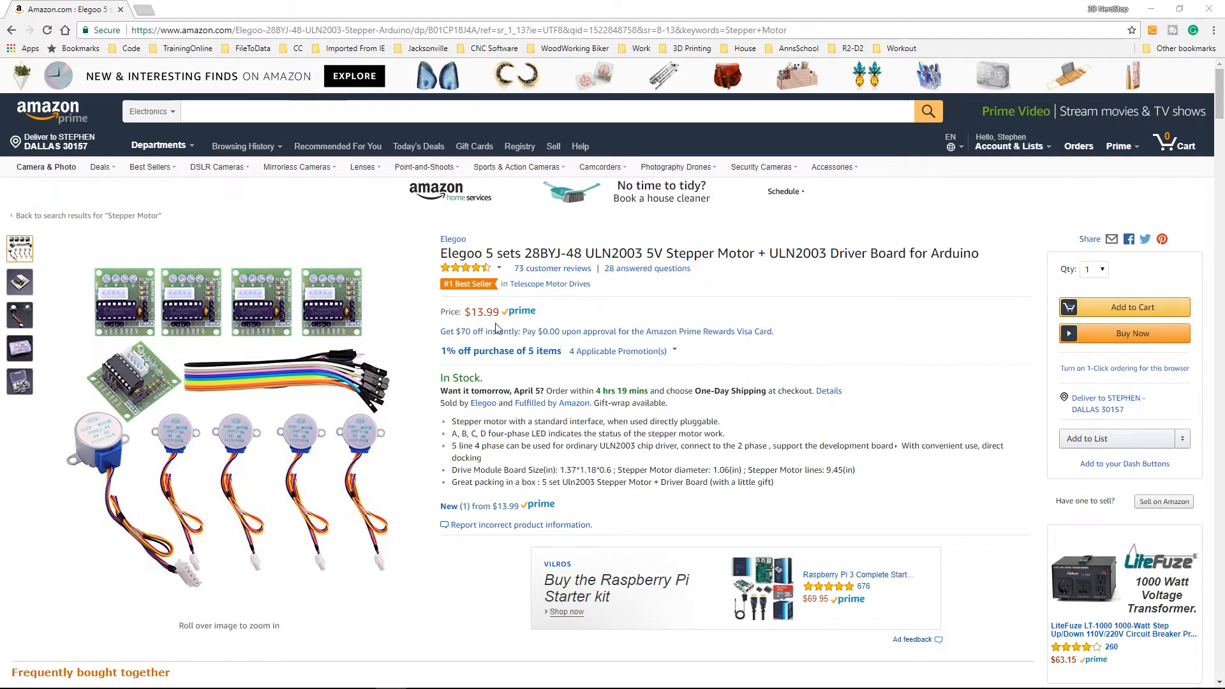
mouse_move(723, 422)
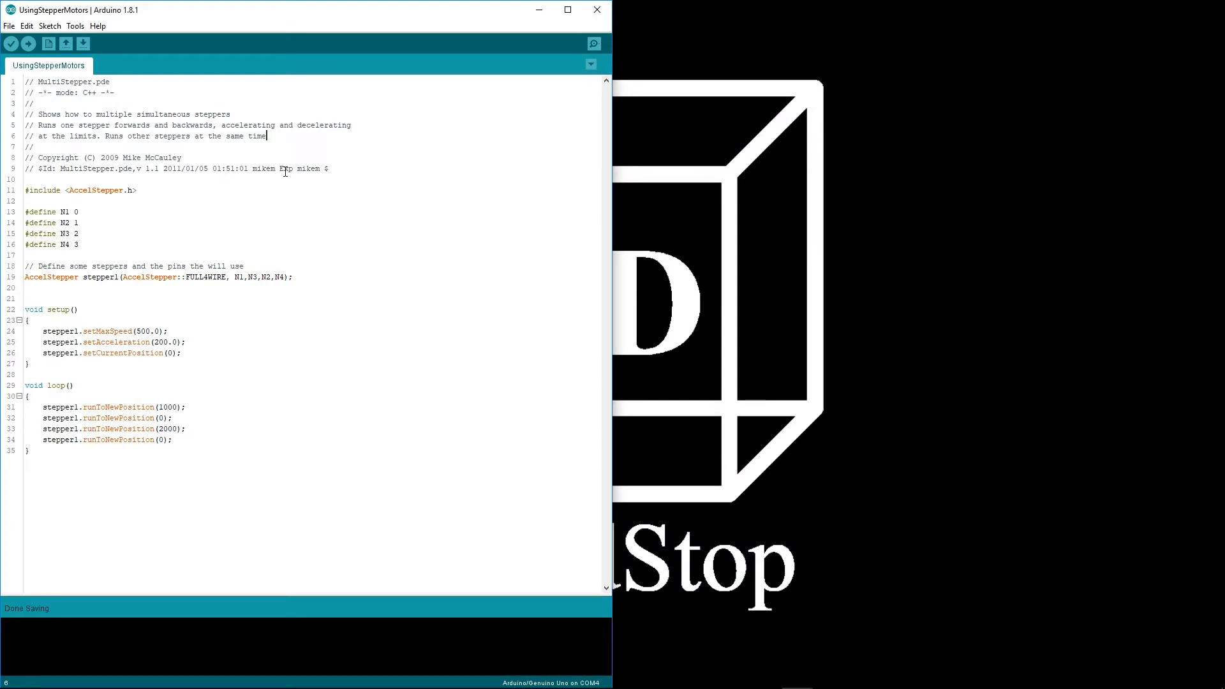
mouse_move(441, 248)
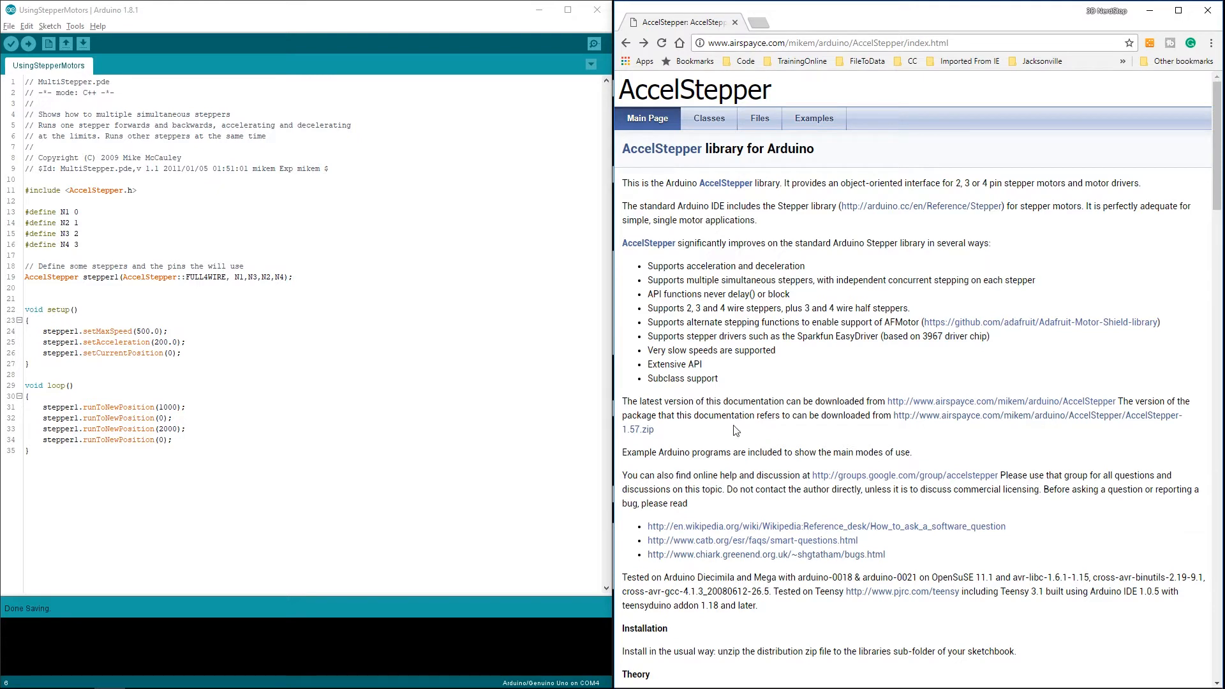
mouse_move(1007, 423)
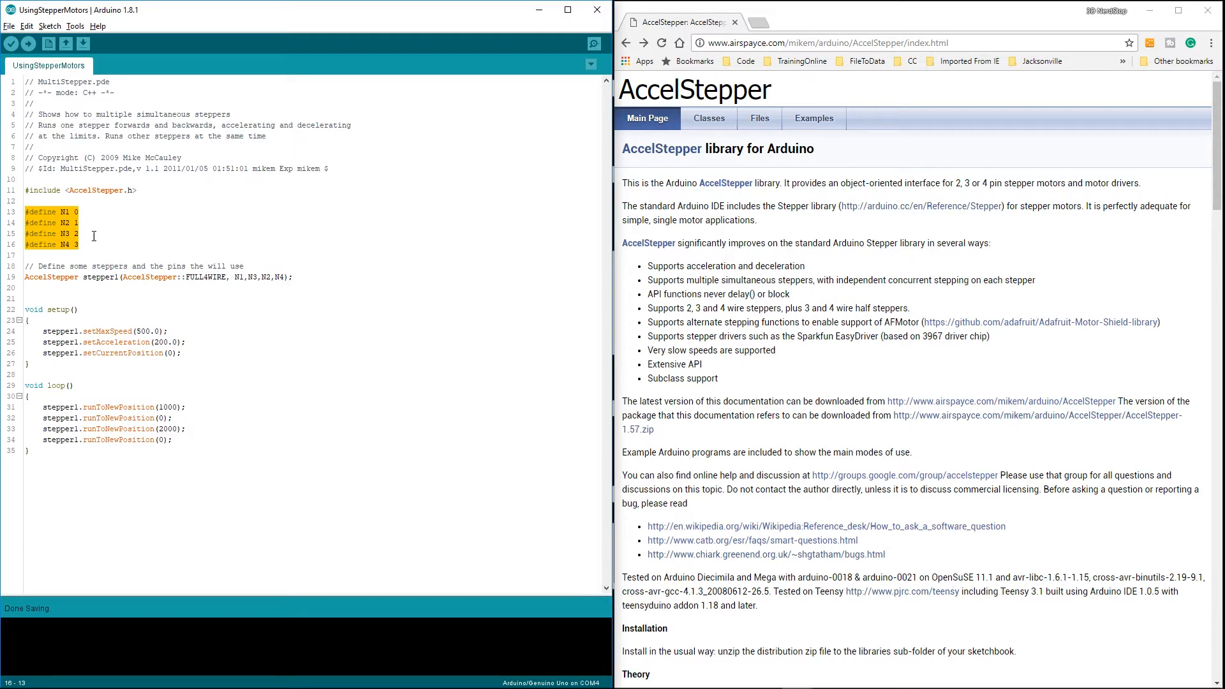
mouse_move(92, 247)
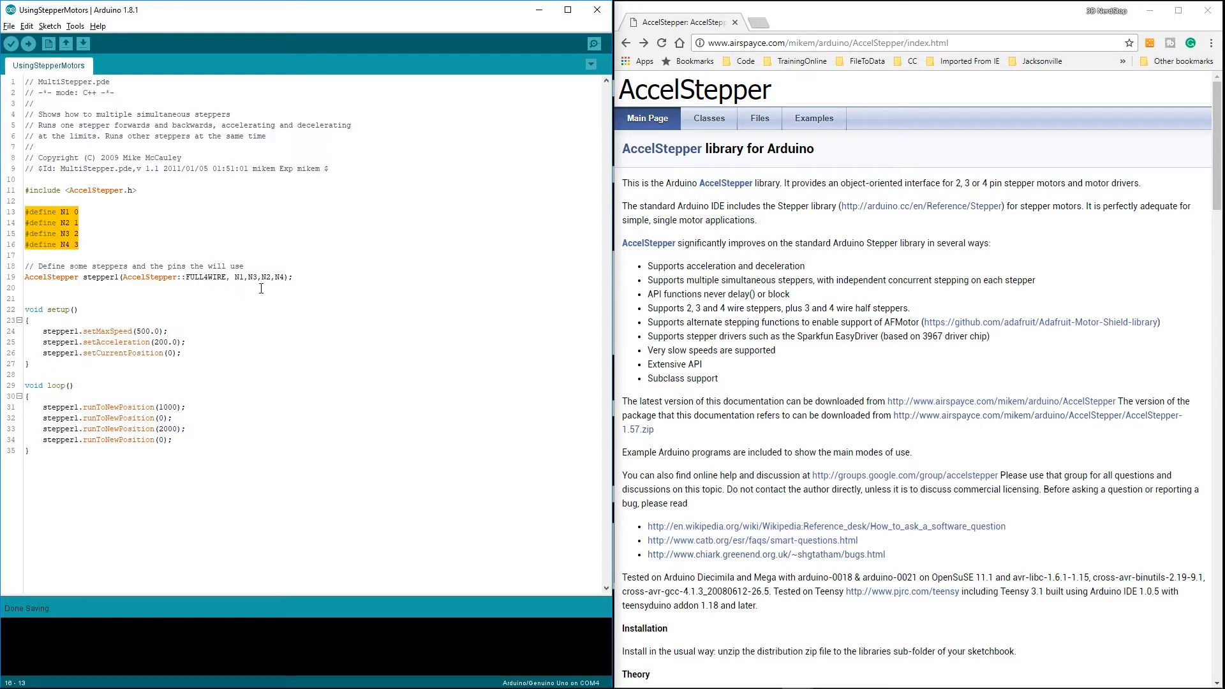
mouse_move(242, 295)
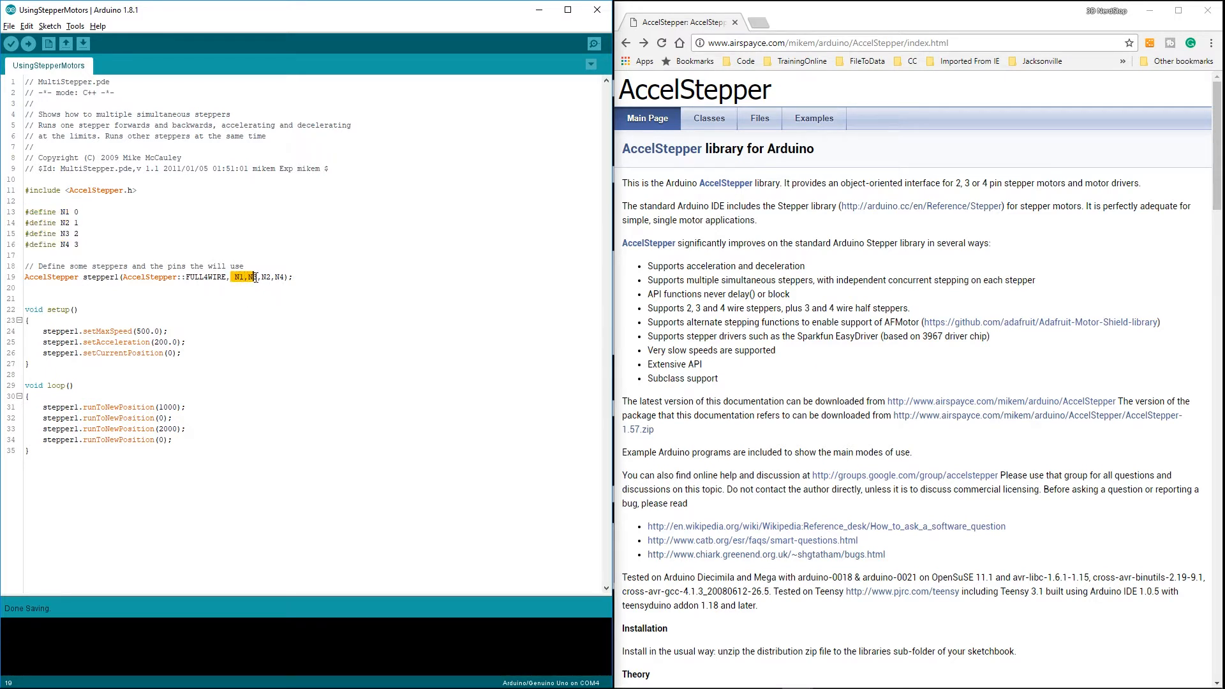
text(N3)
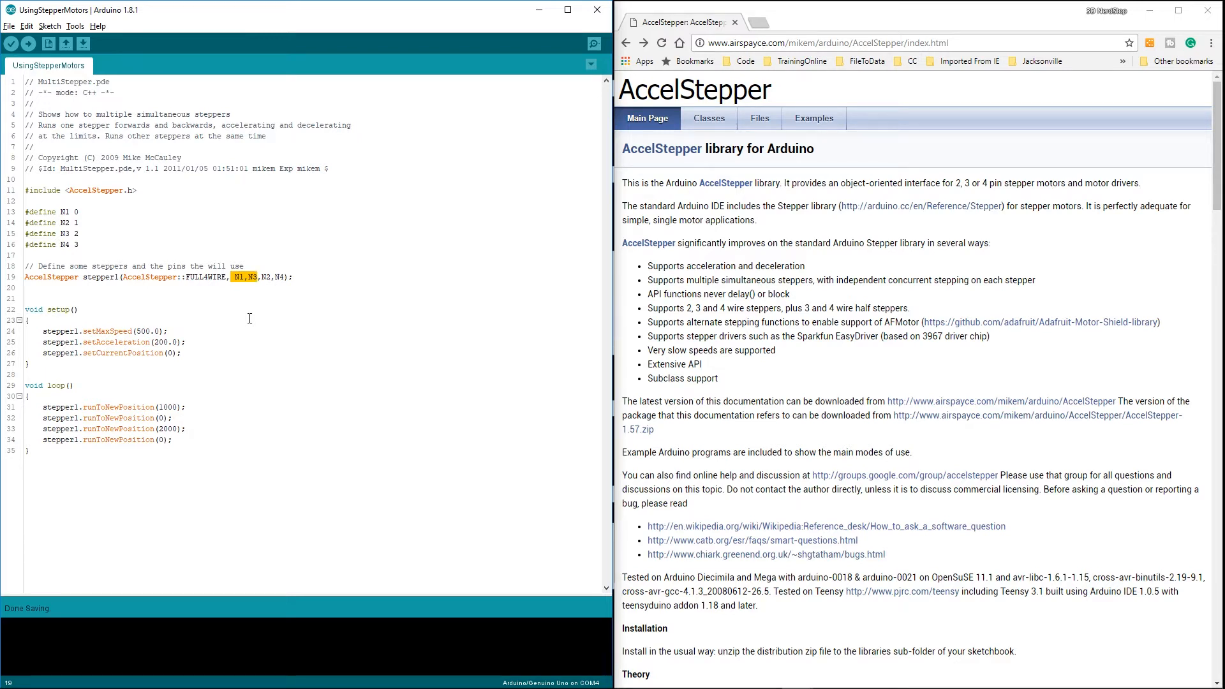
click(331, 337)
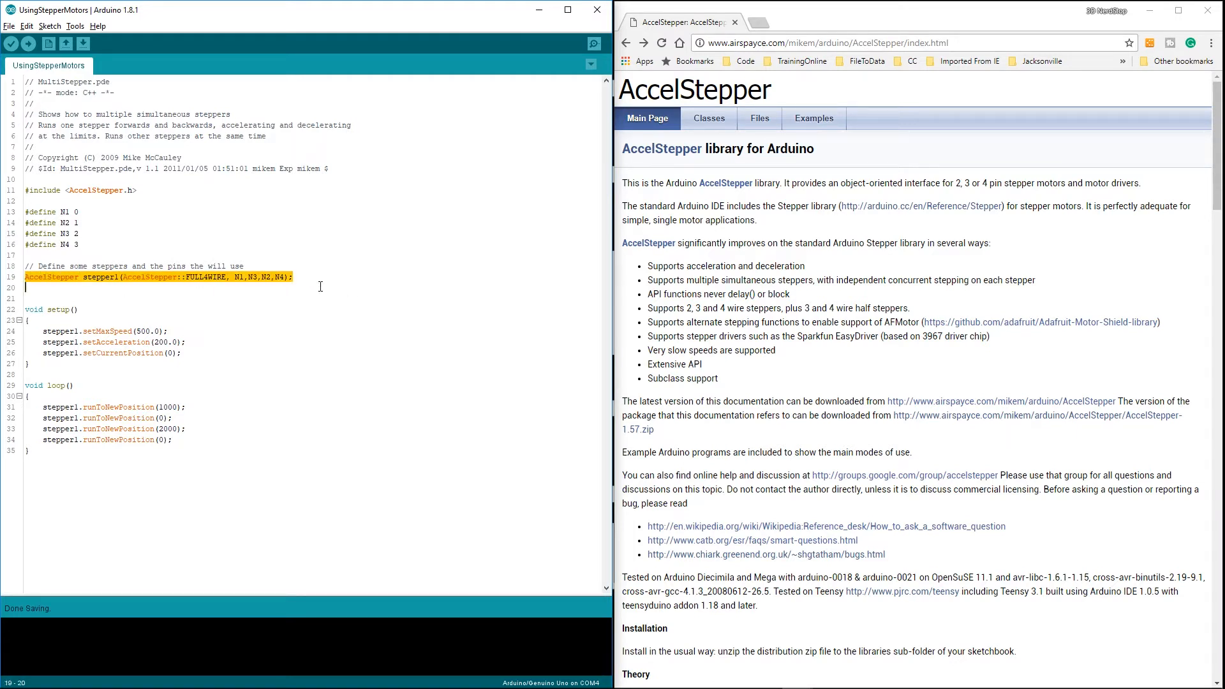
click(169, 331)
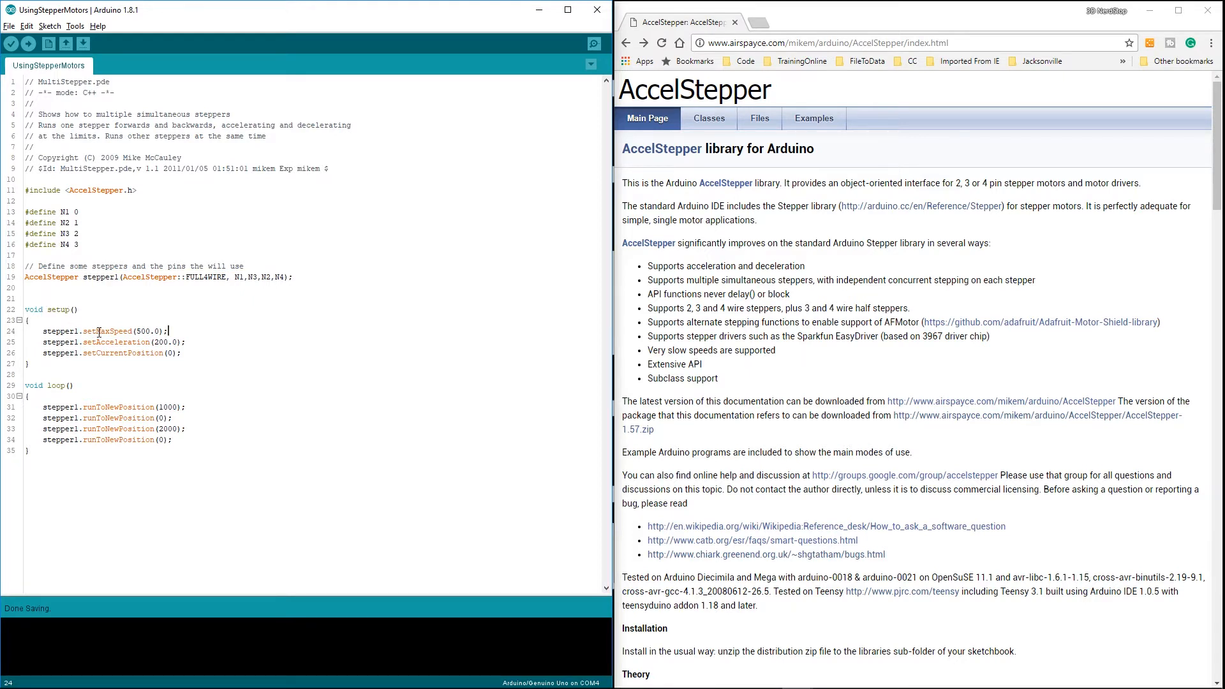
mouse_move(155, 331)
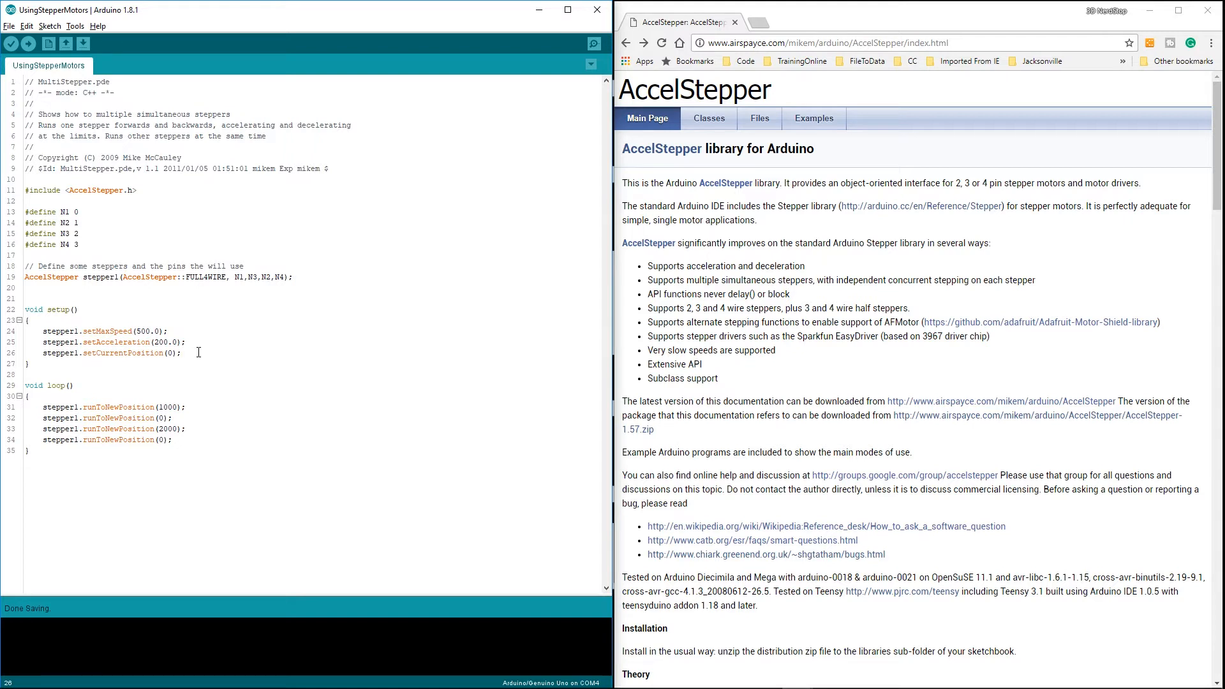
click(69, 385)
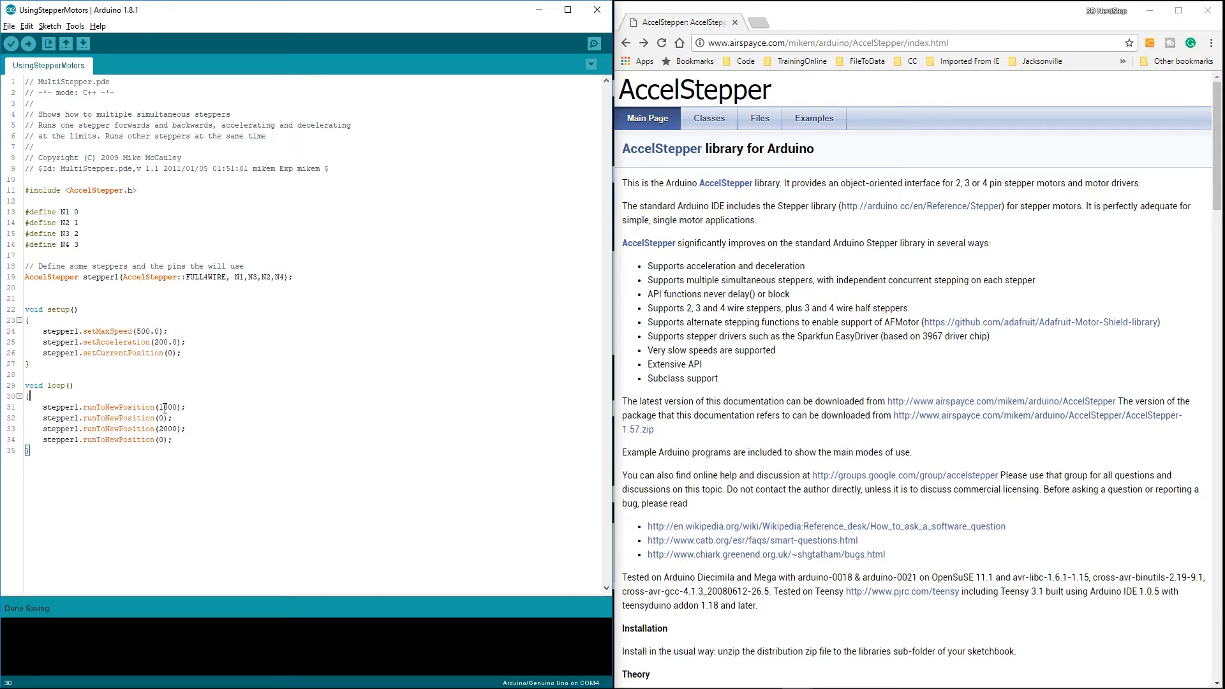
double_click(174, 407)
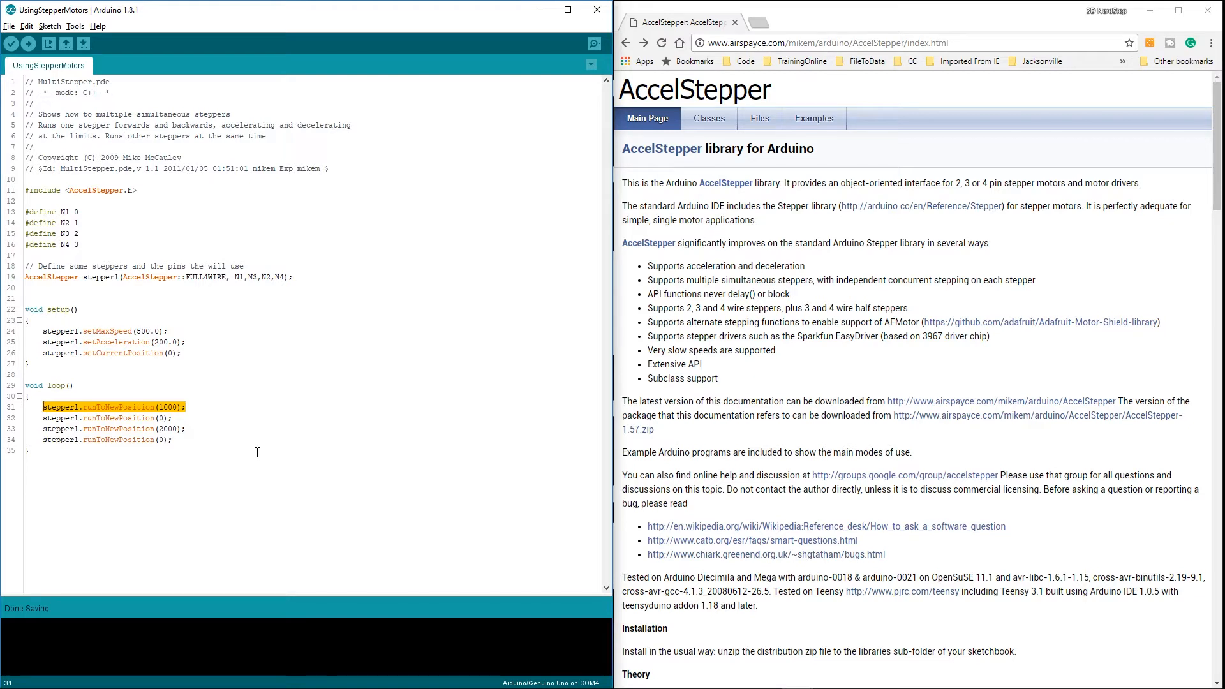
mouse_move(14, 412)
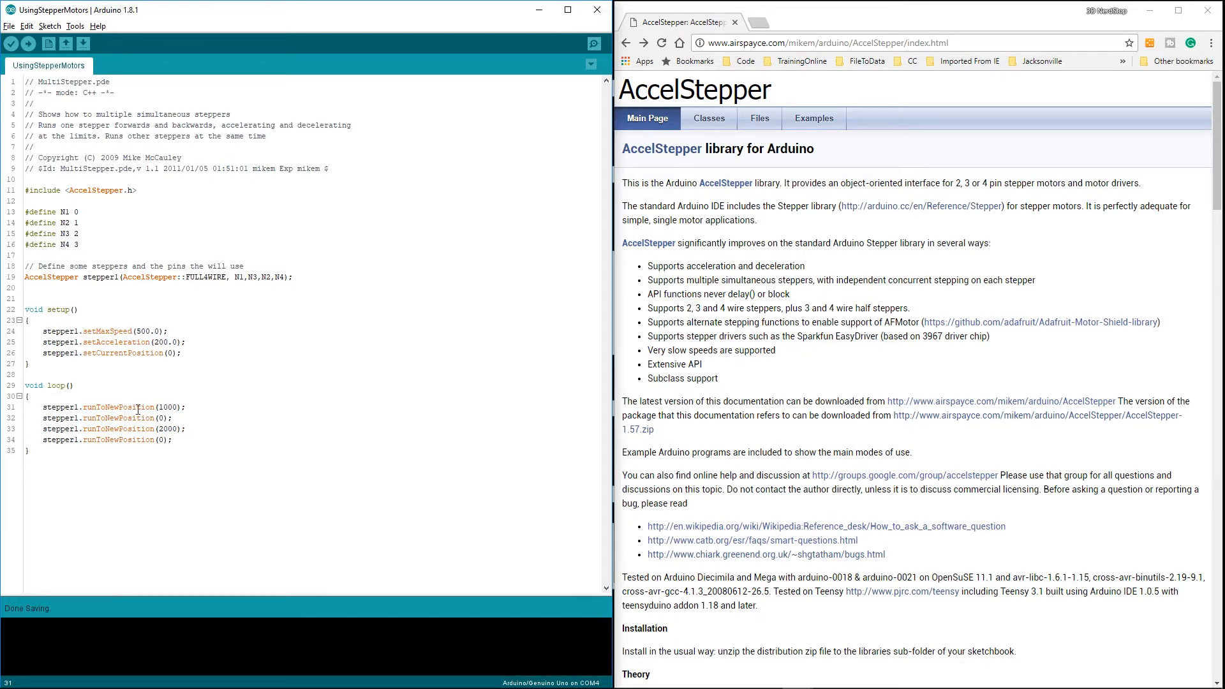
double_click(117, 407)
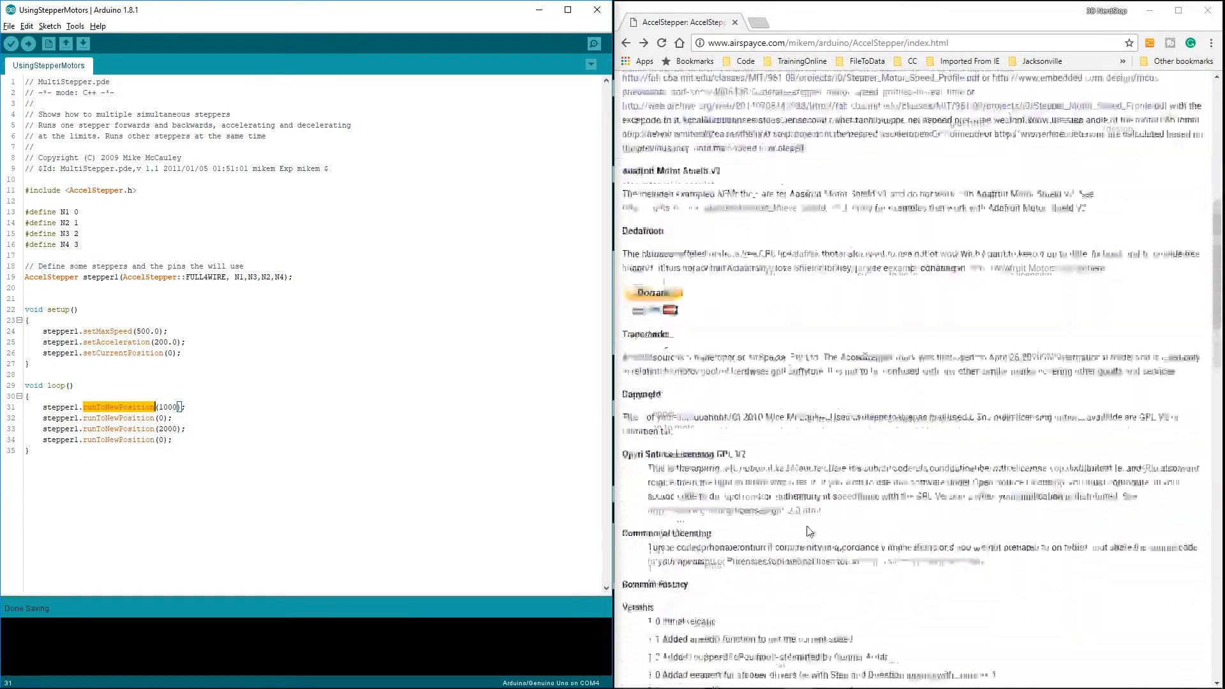
scroll(down, 3)
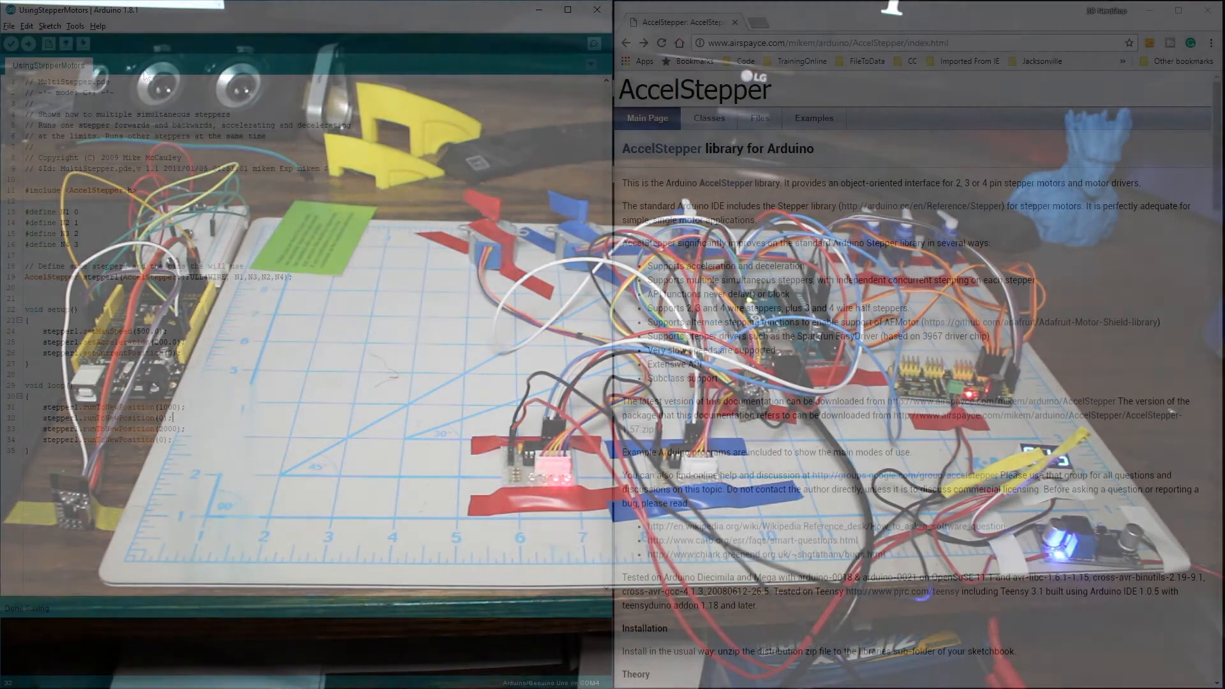
click(75, 26)
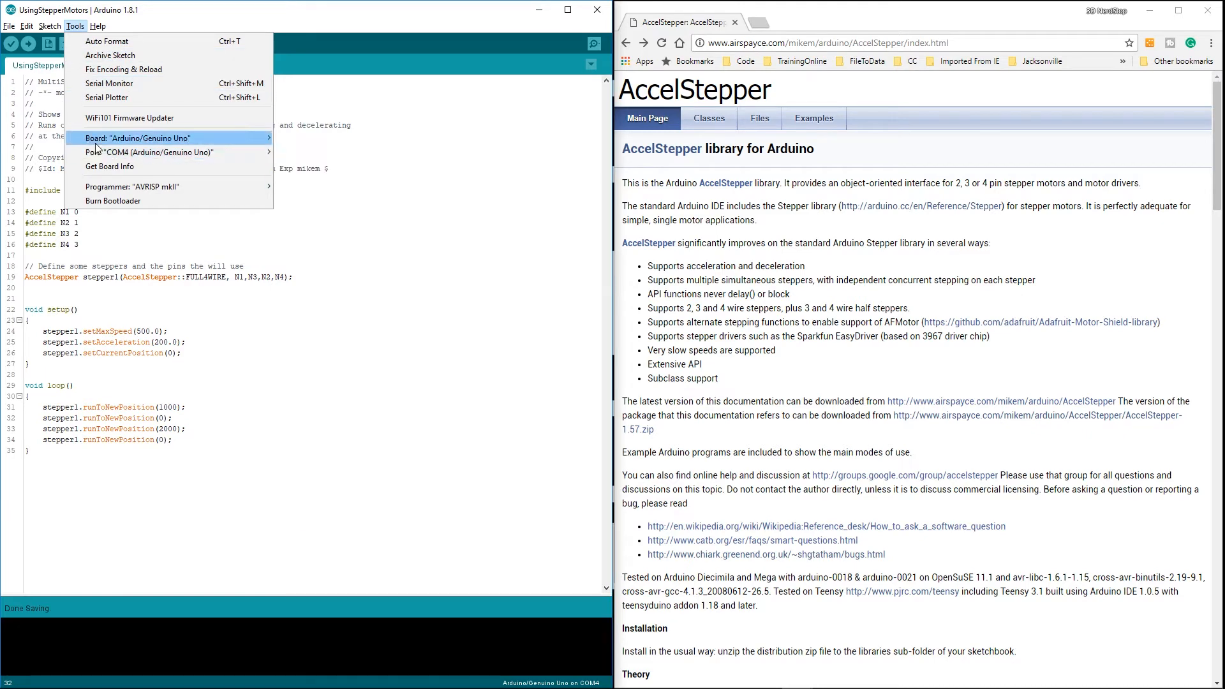
click(138, 138)
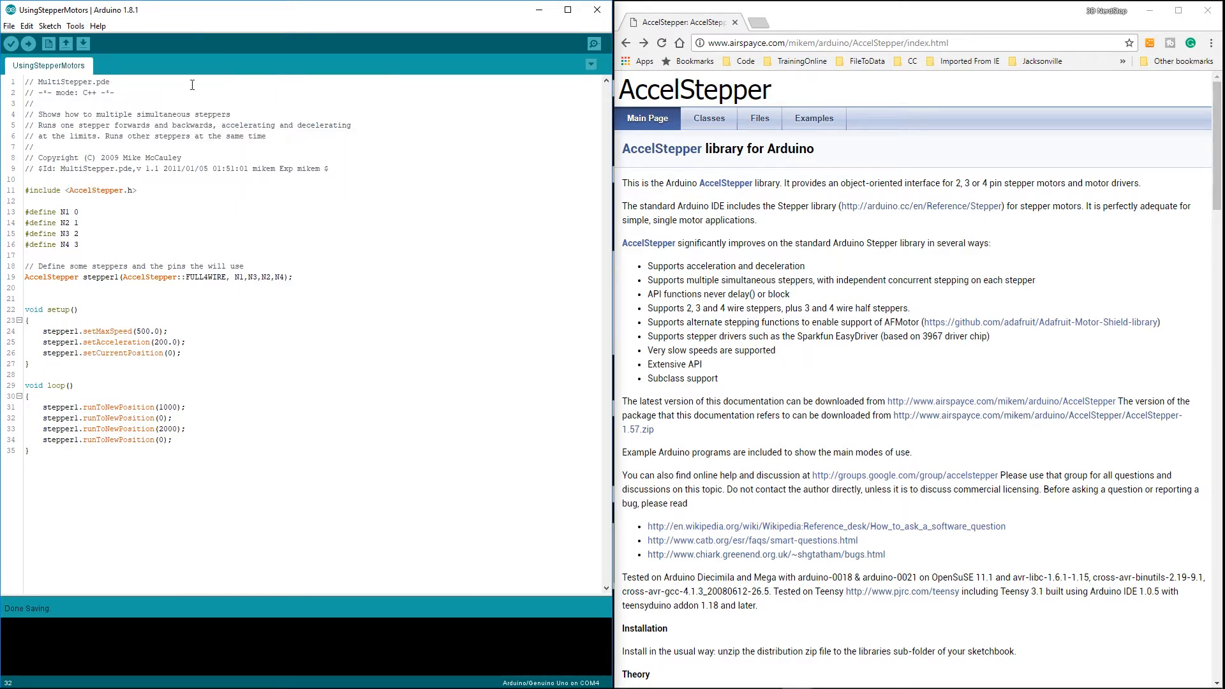
click(10, 43)
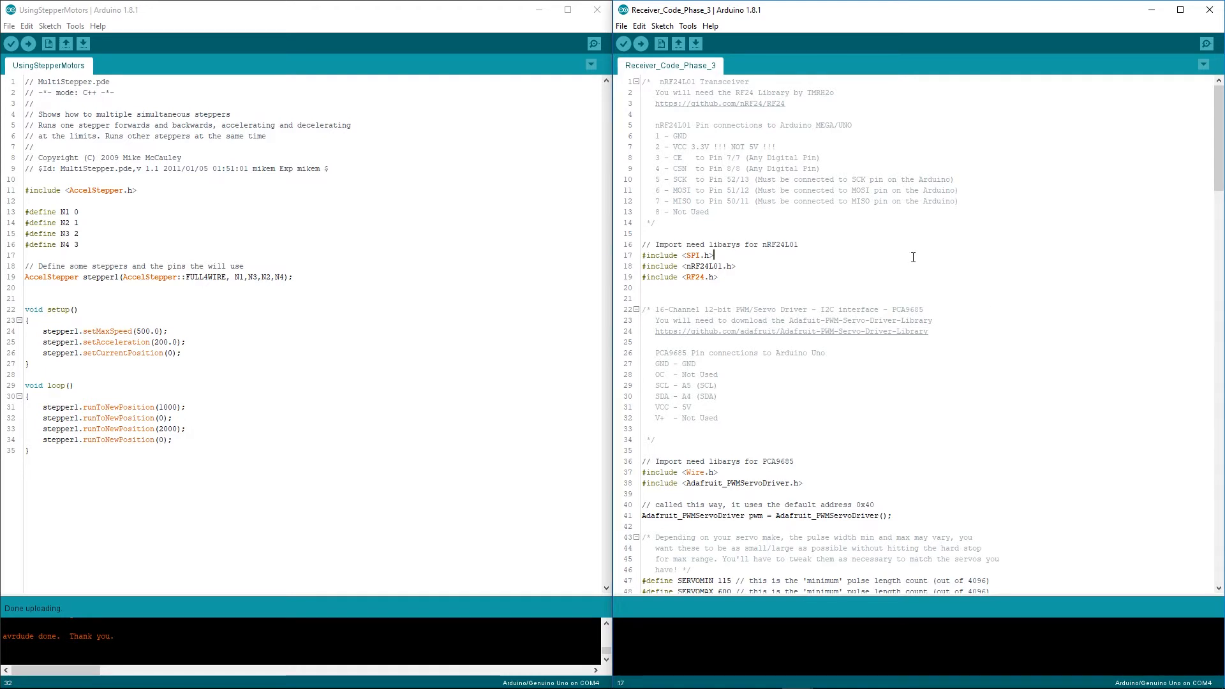
scroll(down, 3)
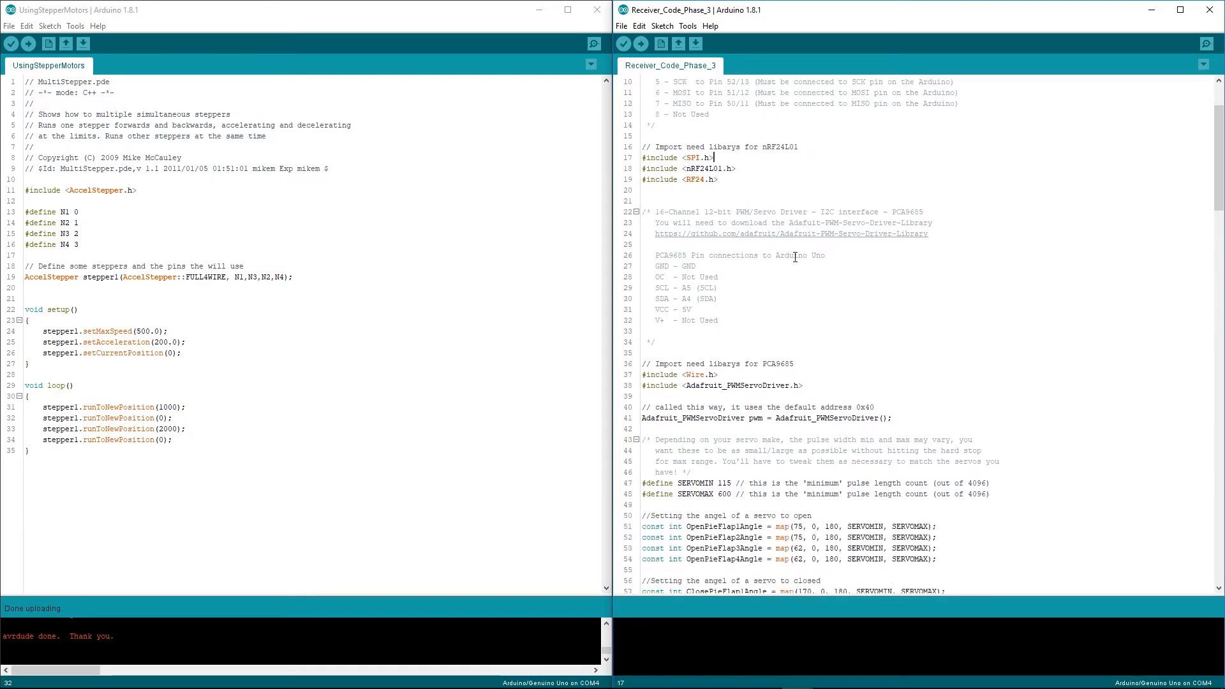
scroll(down, 3)
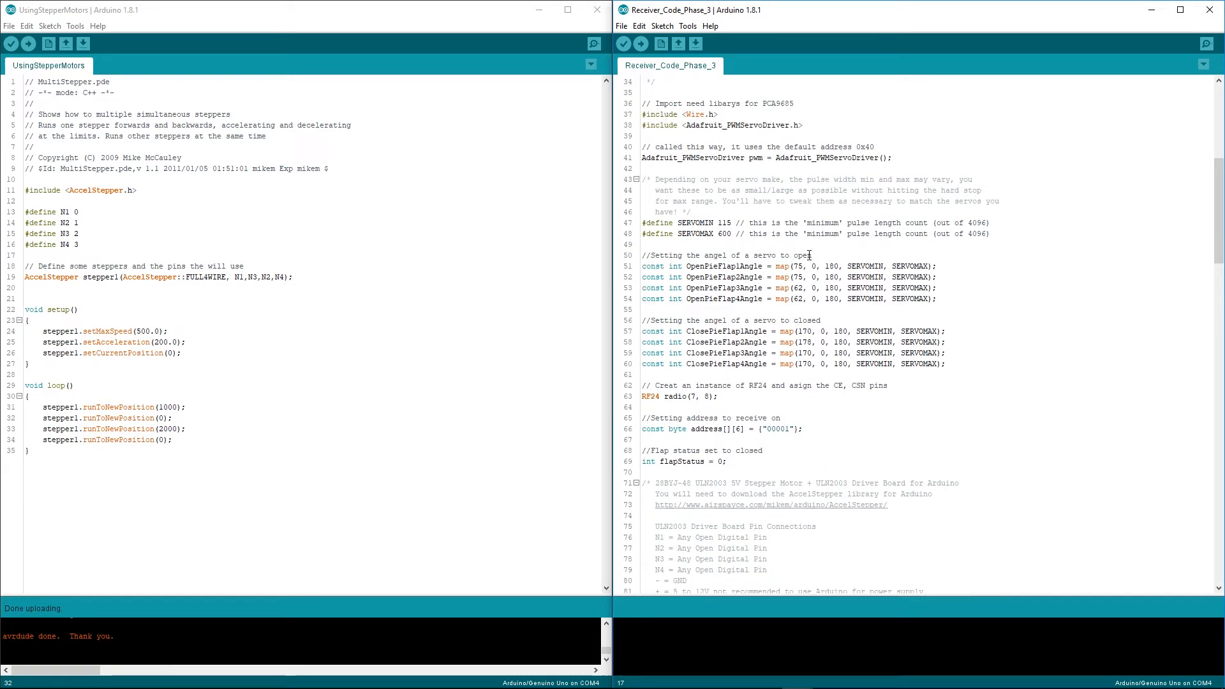
scroll(down, 3)
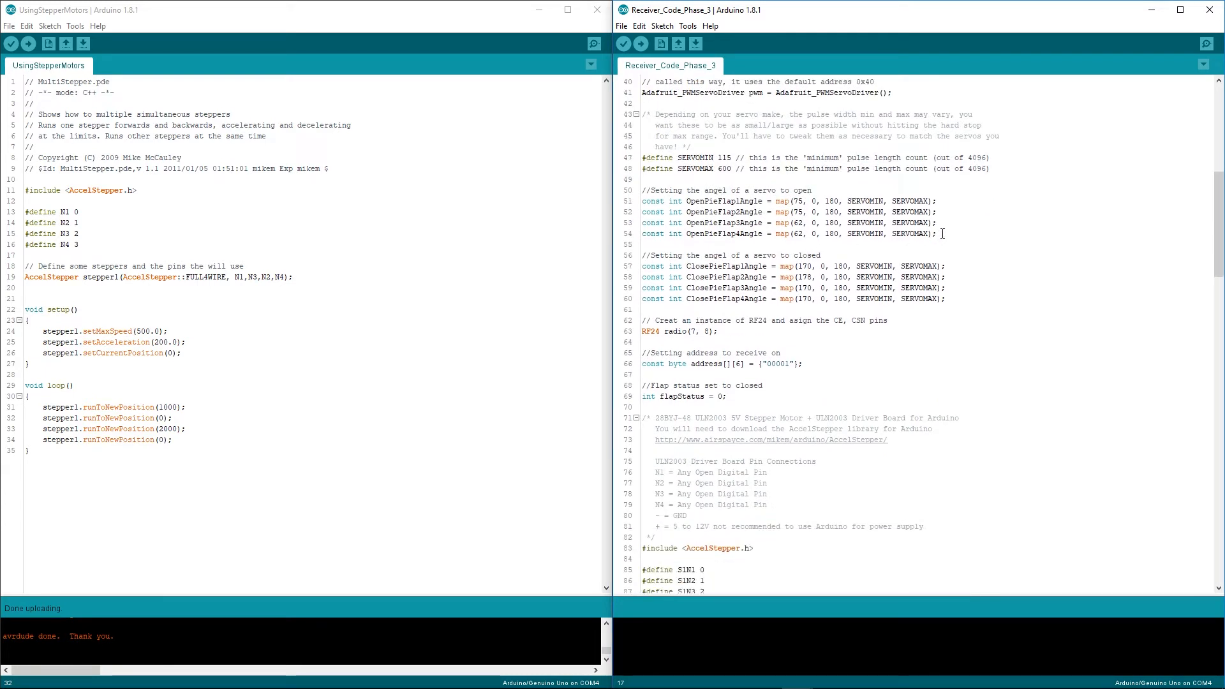
triple_click(788, 232)
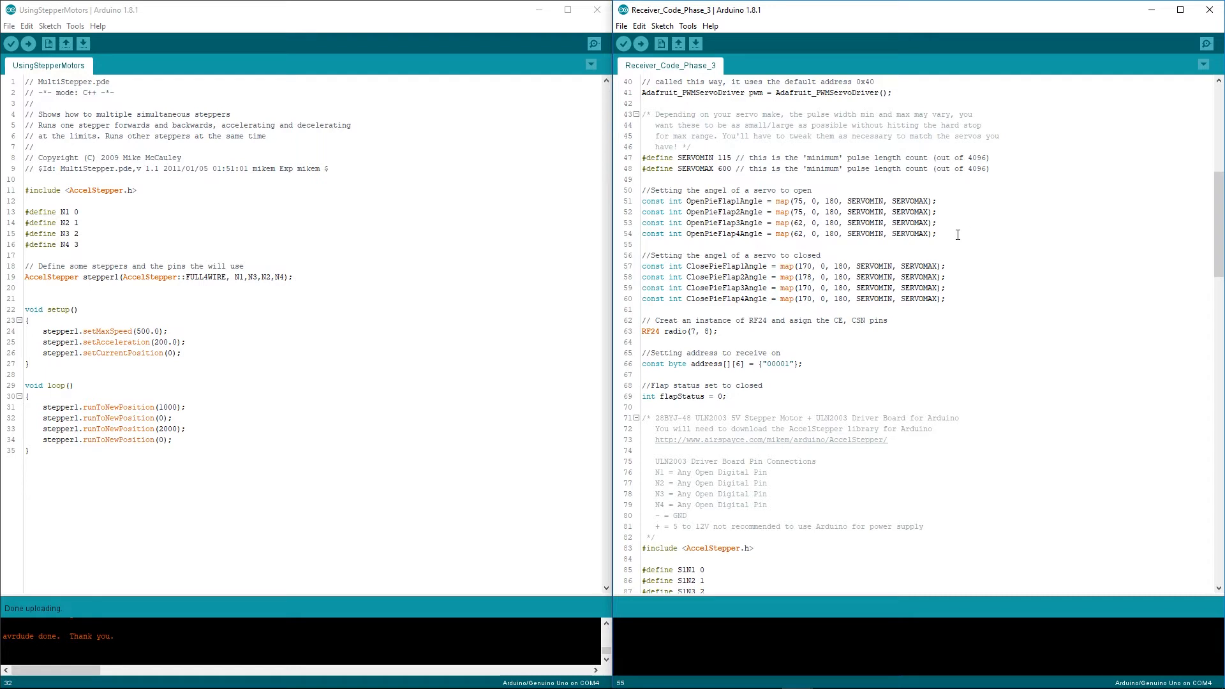
drag(851, 234, 938, 233)
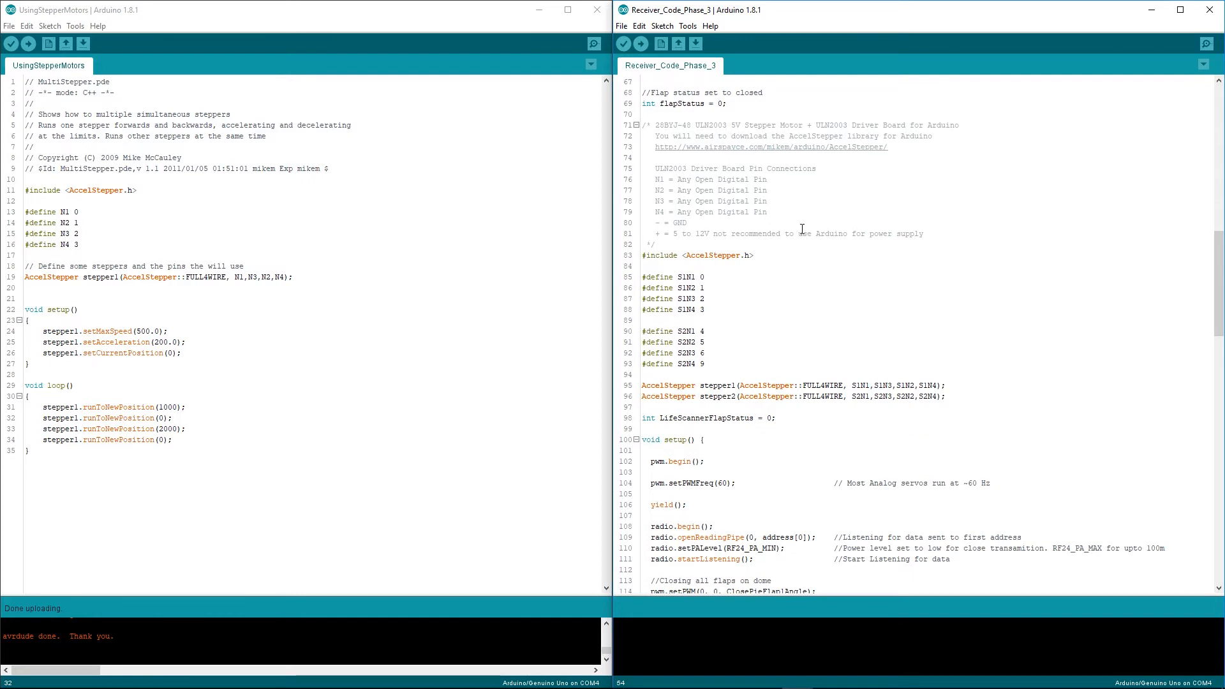
scroll(down, 3)
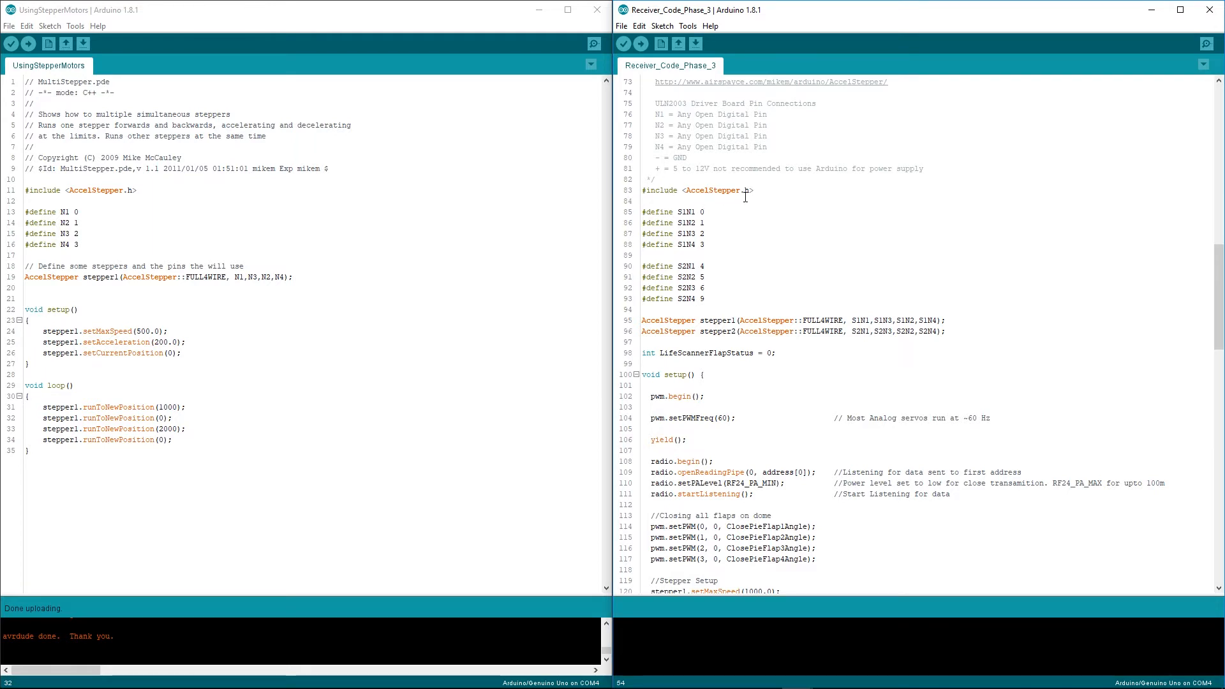
mouse_move(788, 194)
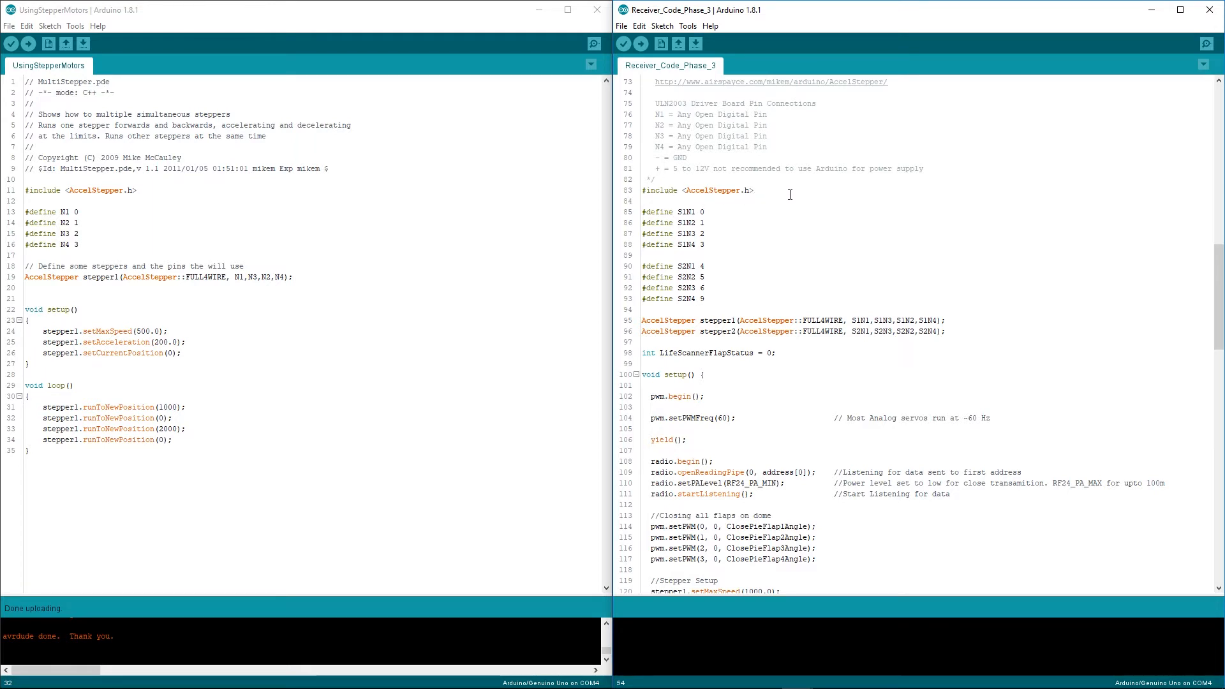
double_click(693, 245)
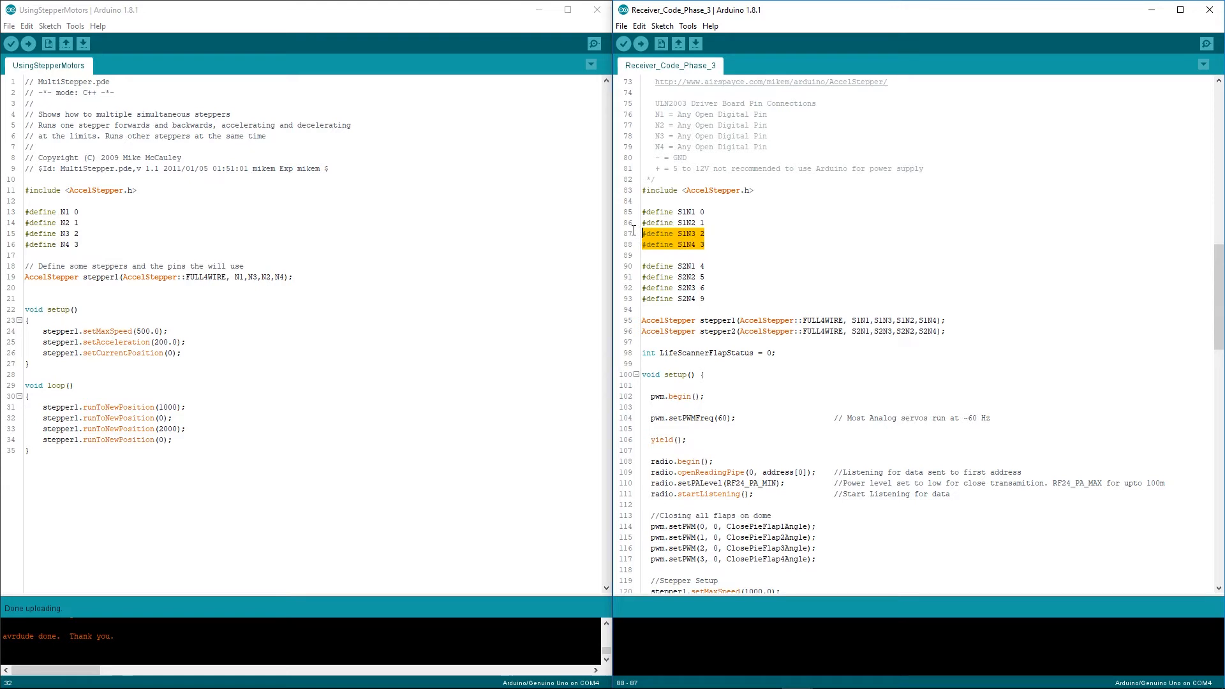
click(656, 294)
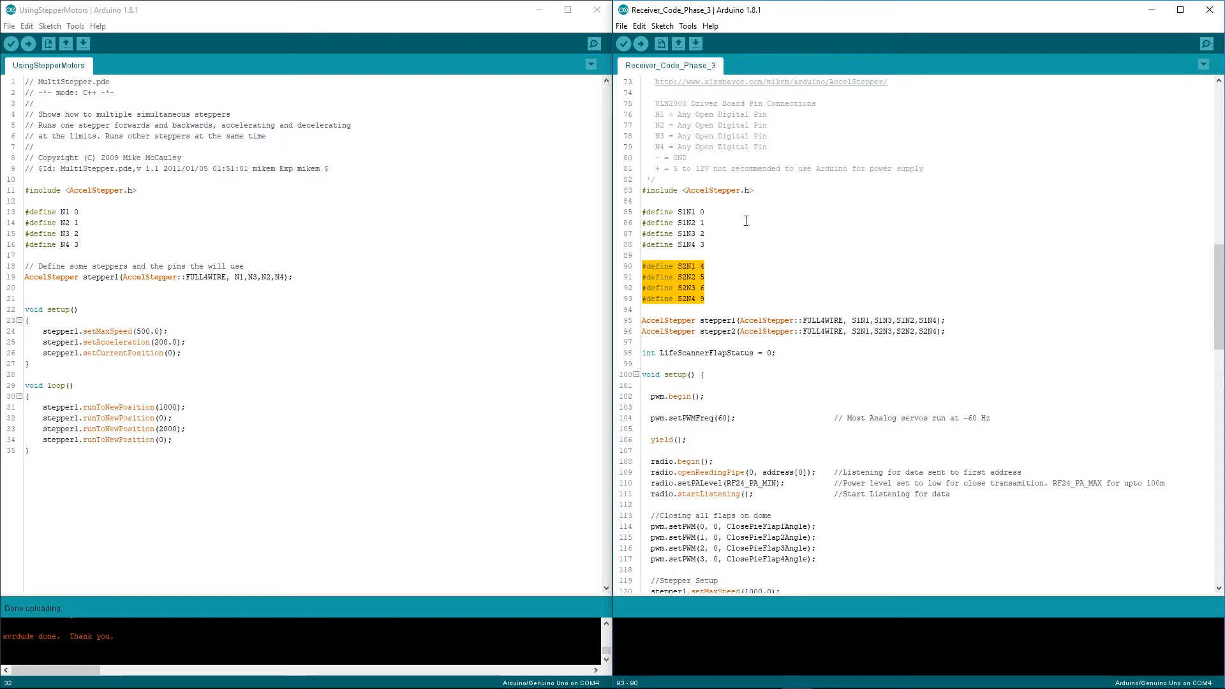
mouse_move(695, 242)
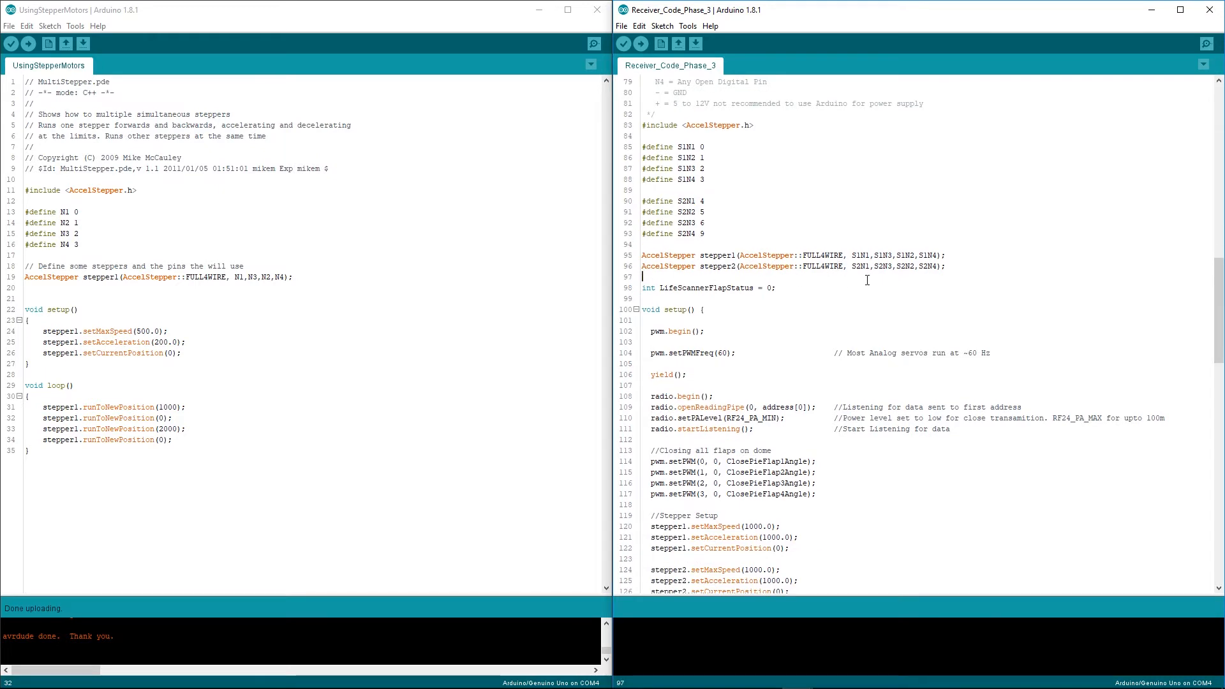
drag(642, 276, 941, 254)
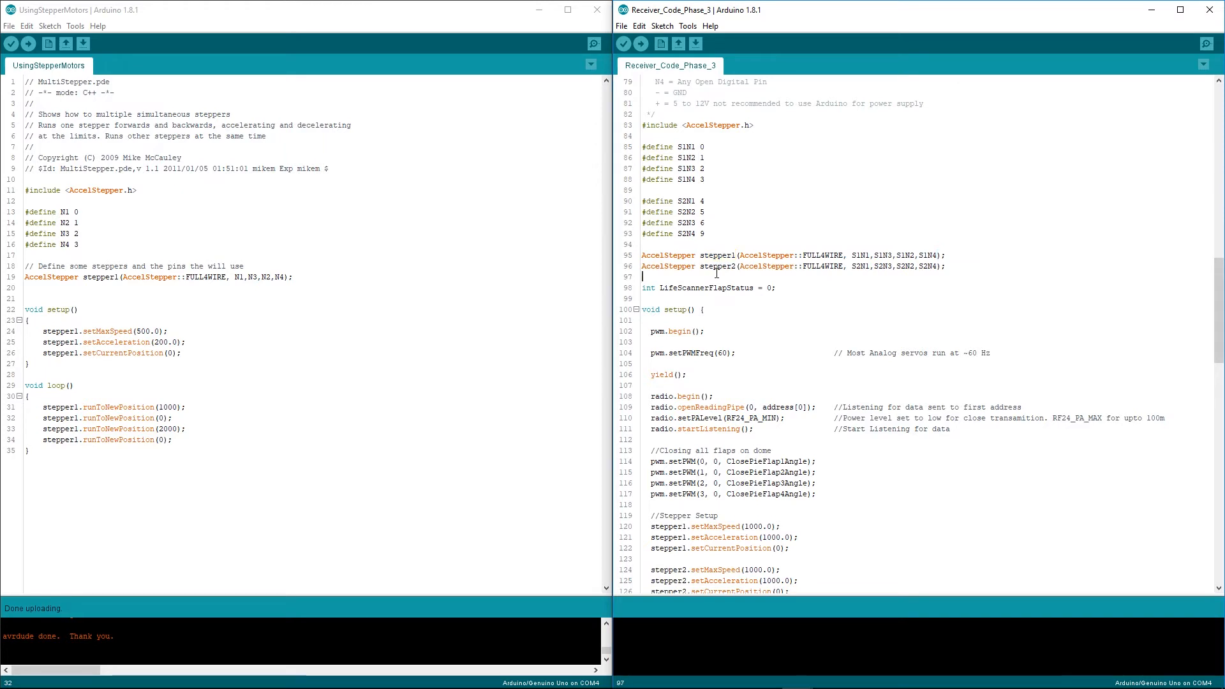
double_click(717, 265)
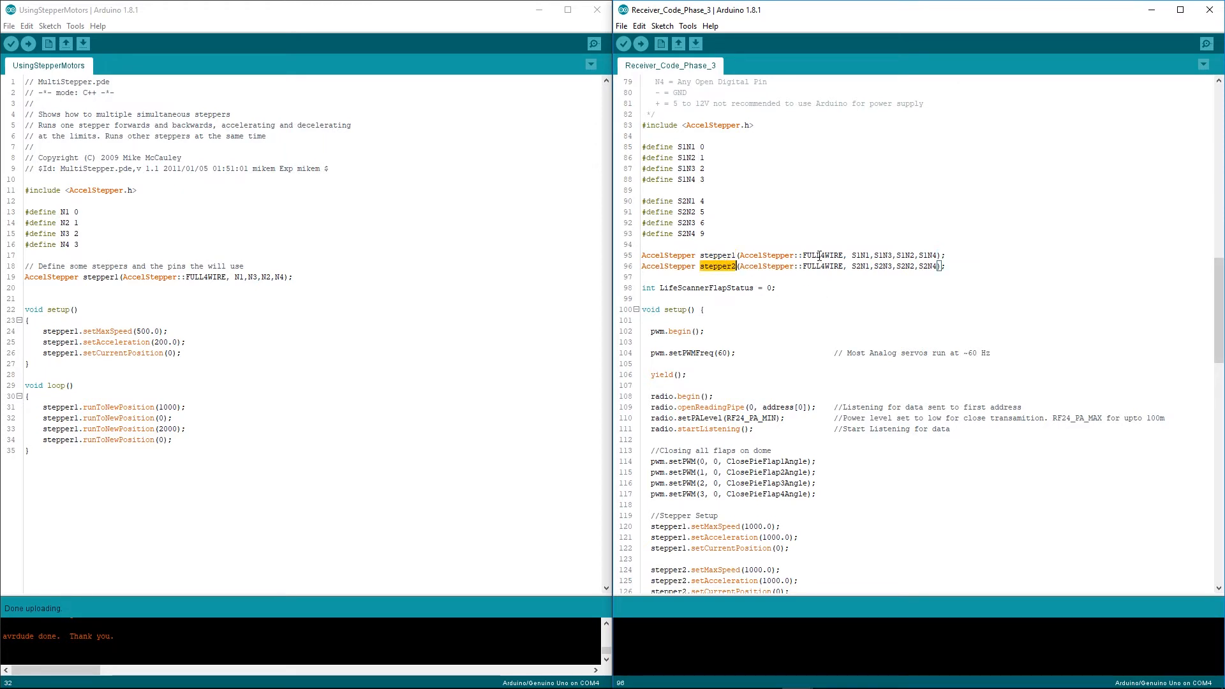
double_click(823, 255)
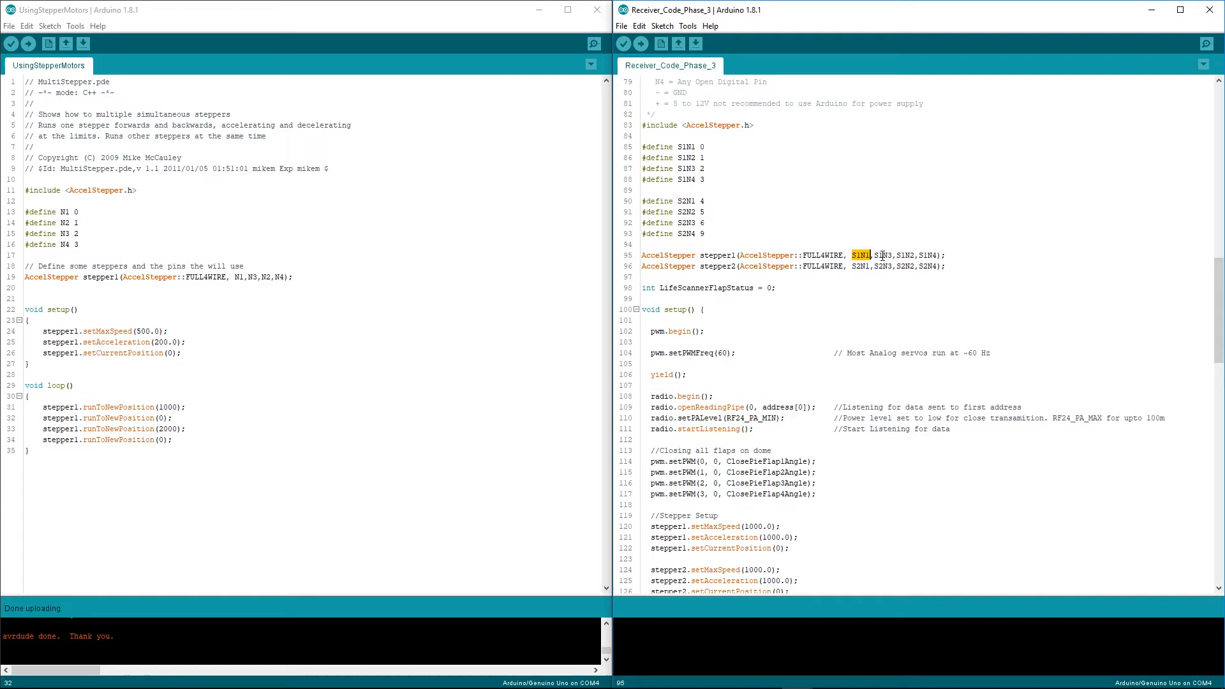
double_click(905, 255)
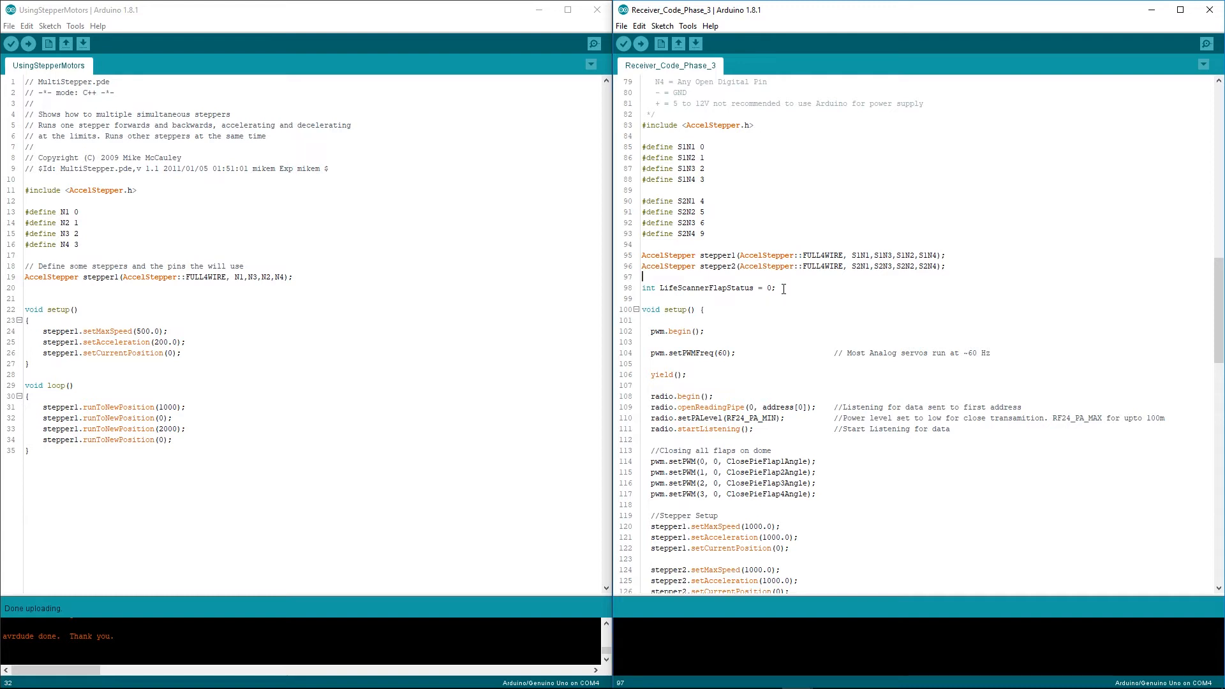
triple_click(707, 287)
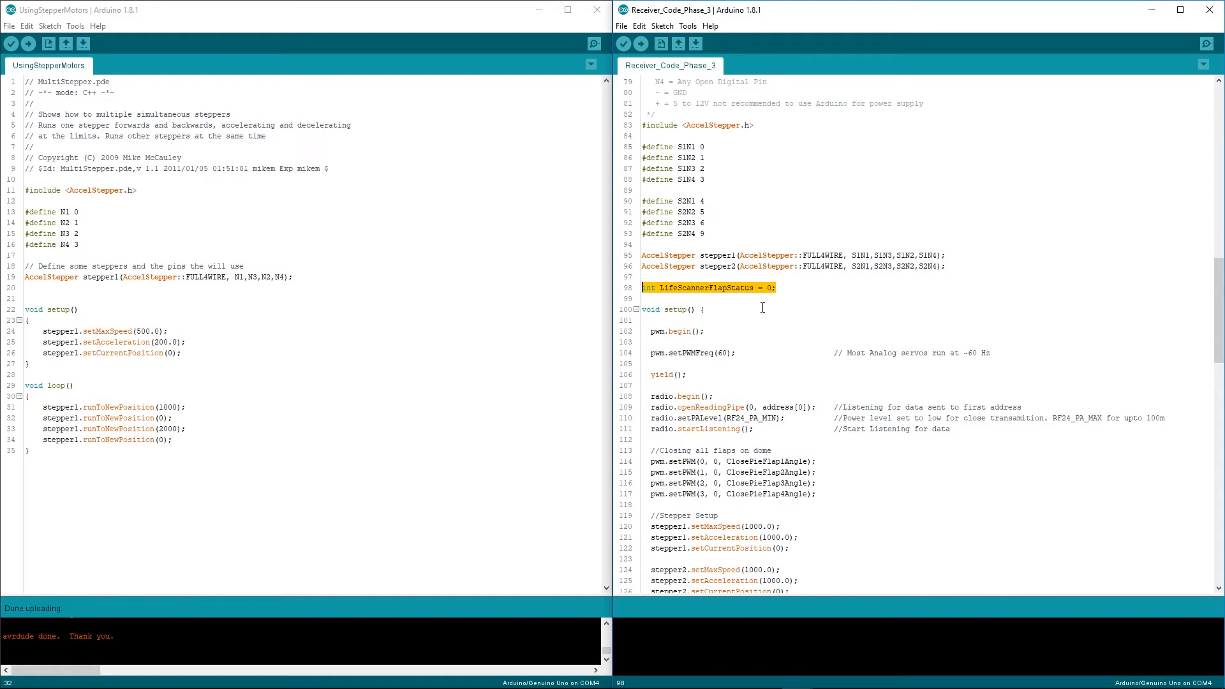
mouse_move(779, 290)
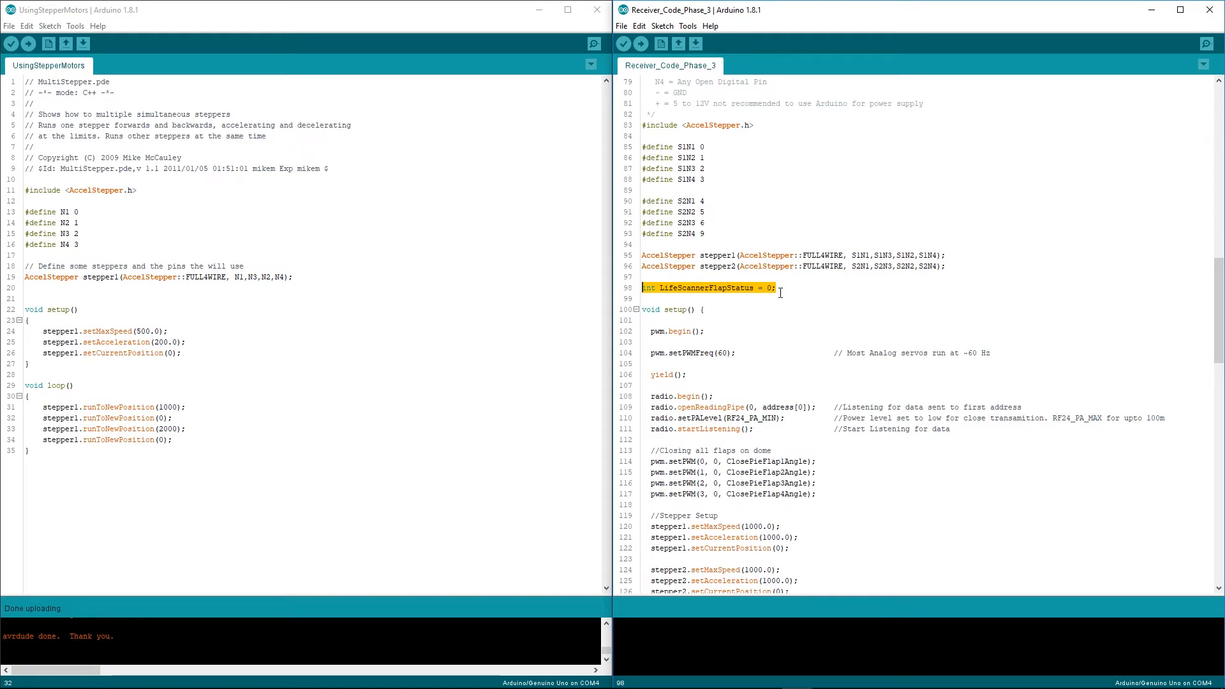
scroll(down, 3)
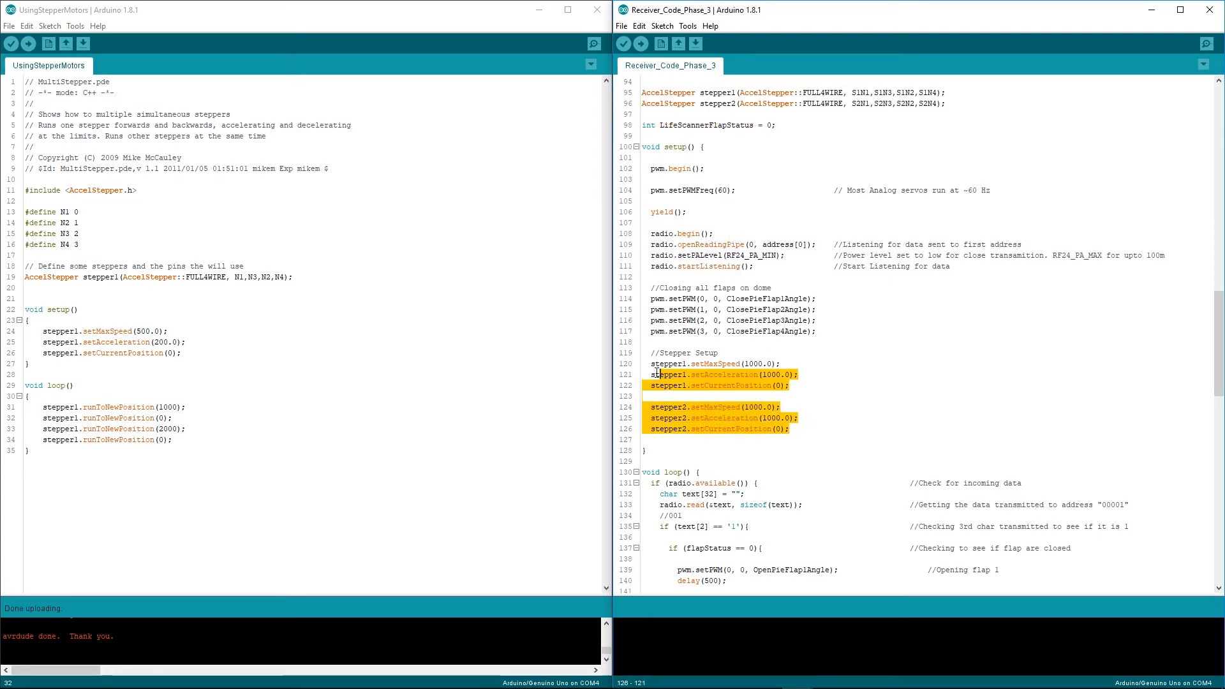
click(780, 406)
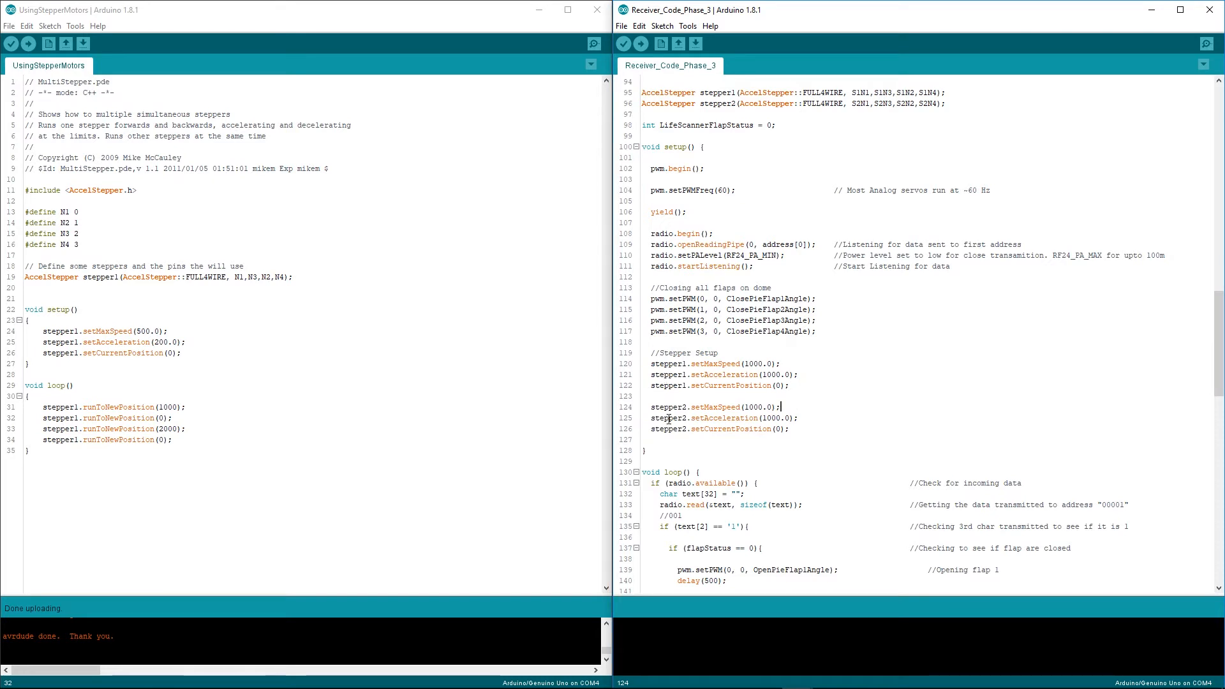
double_click(754, 363)
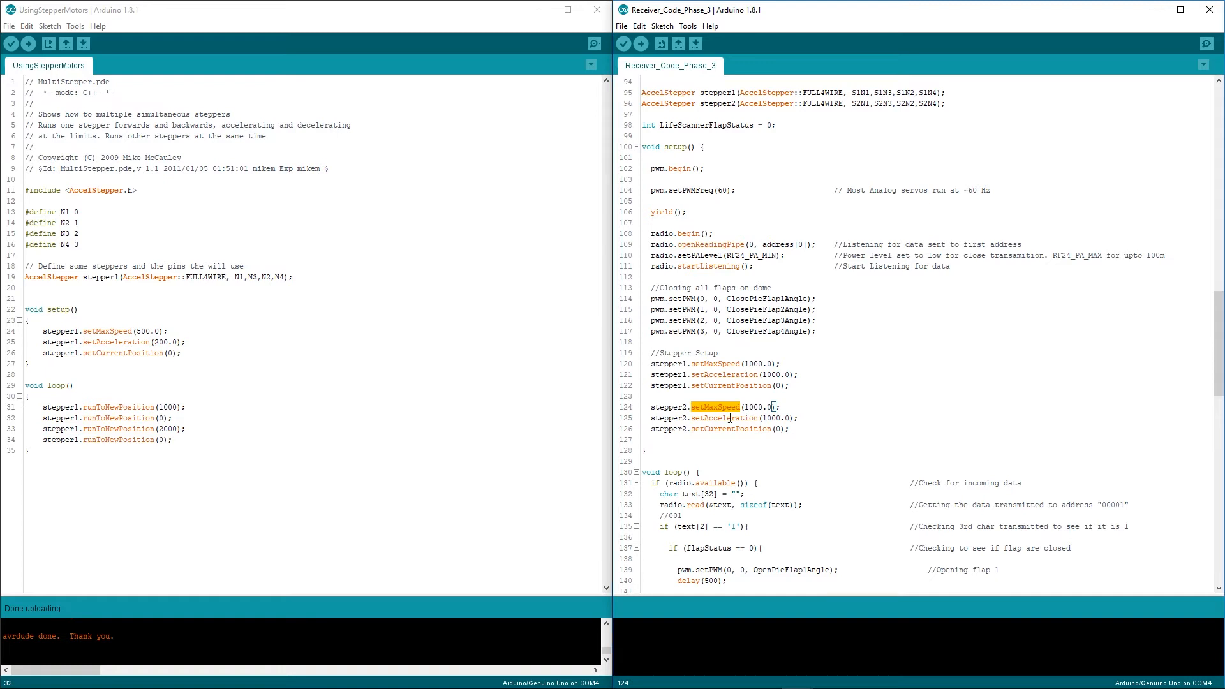
double_click(770, 418)
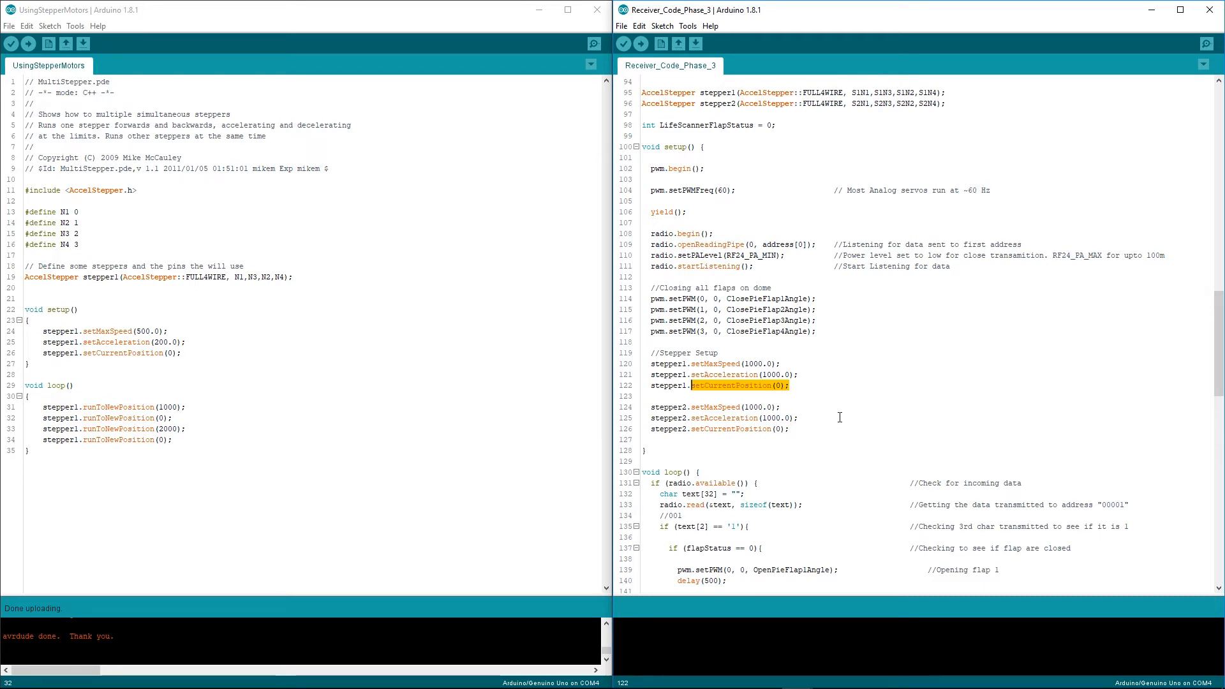
scroll(down, 3)
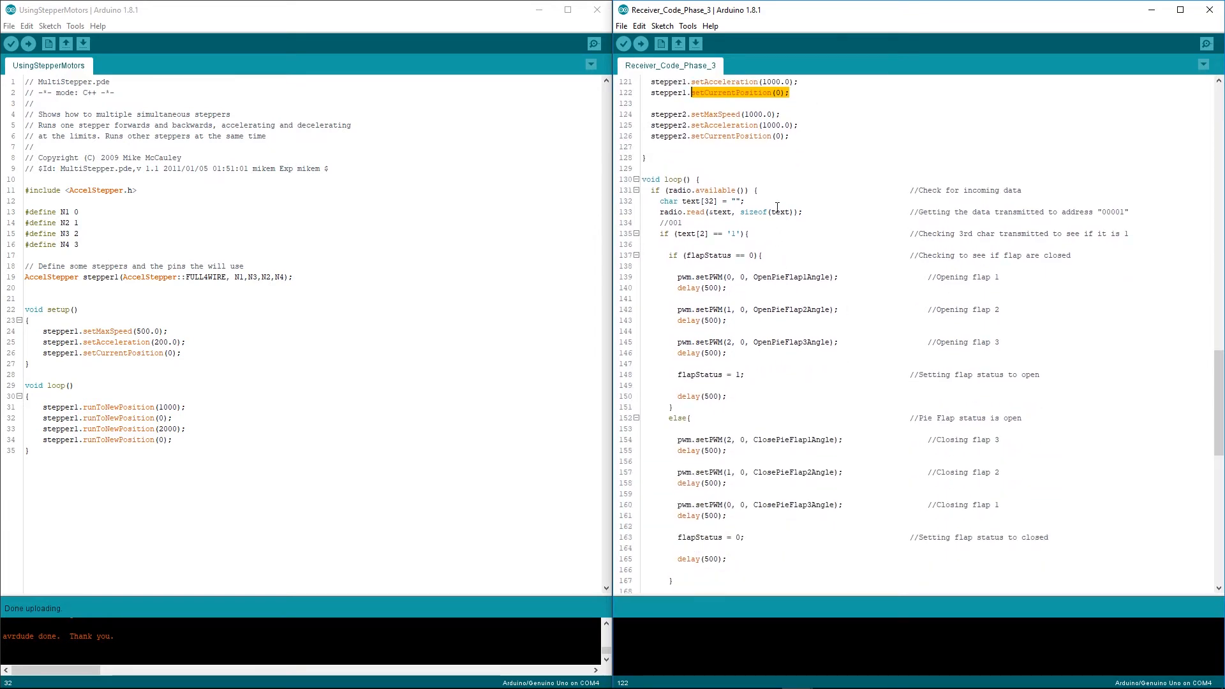
scroll(down, 3)
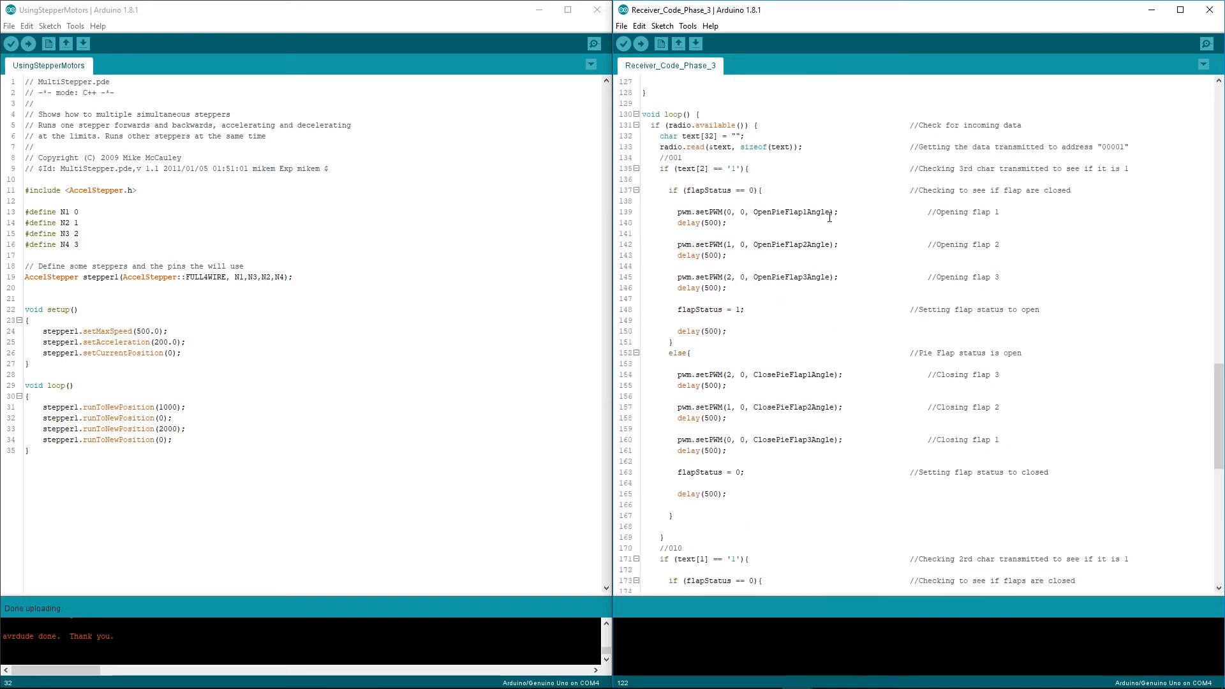
scroll(down, 3)
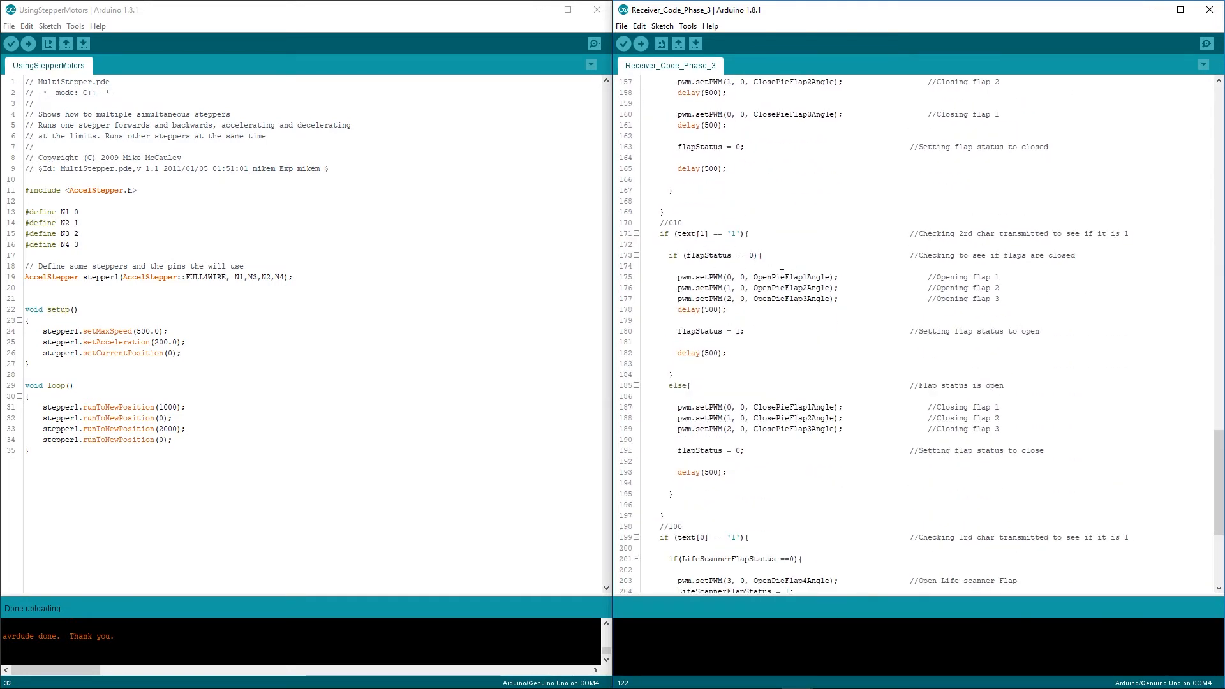
scroll(down, 3)
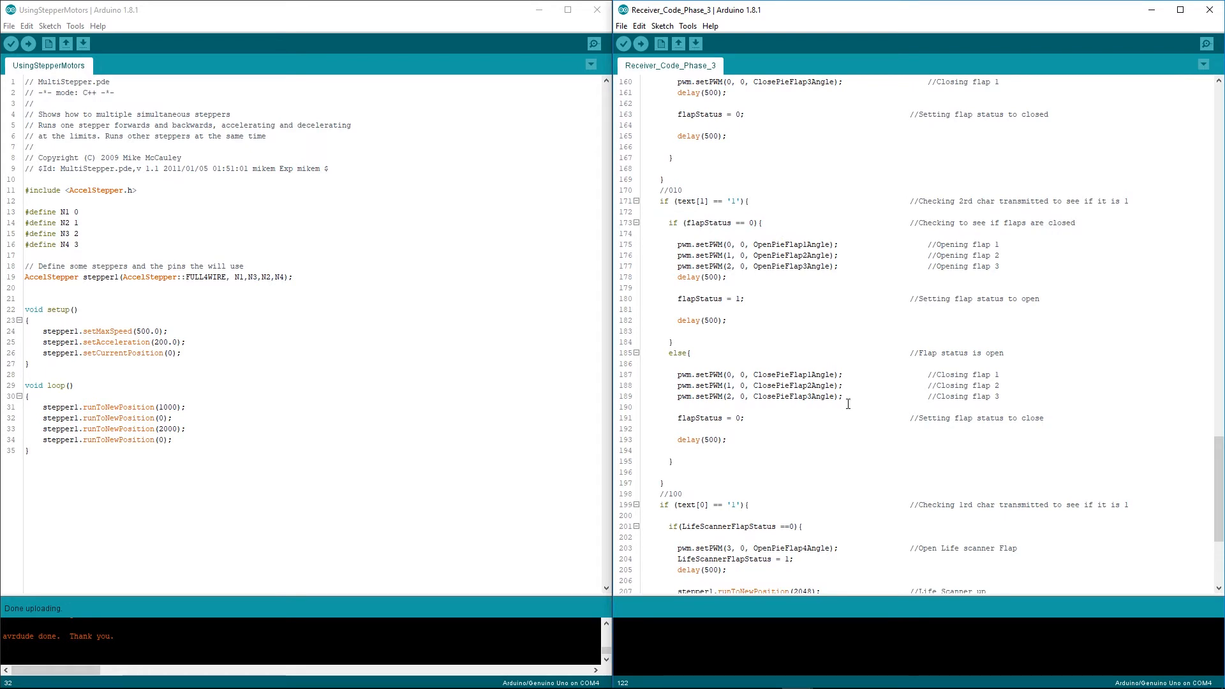
scroll(down, 3)
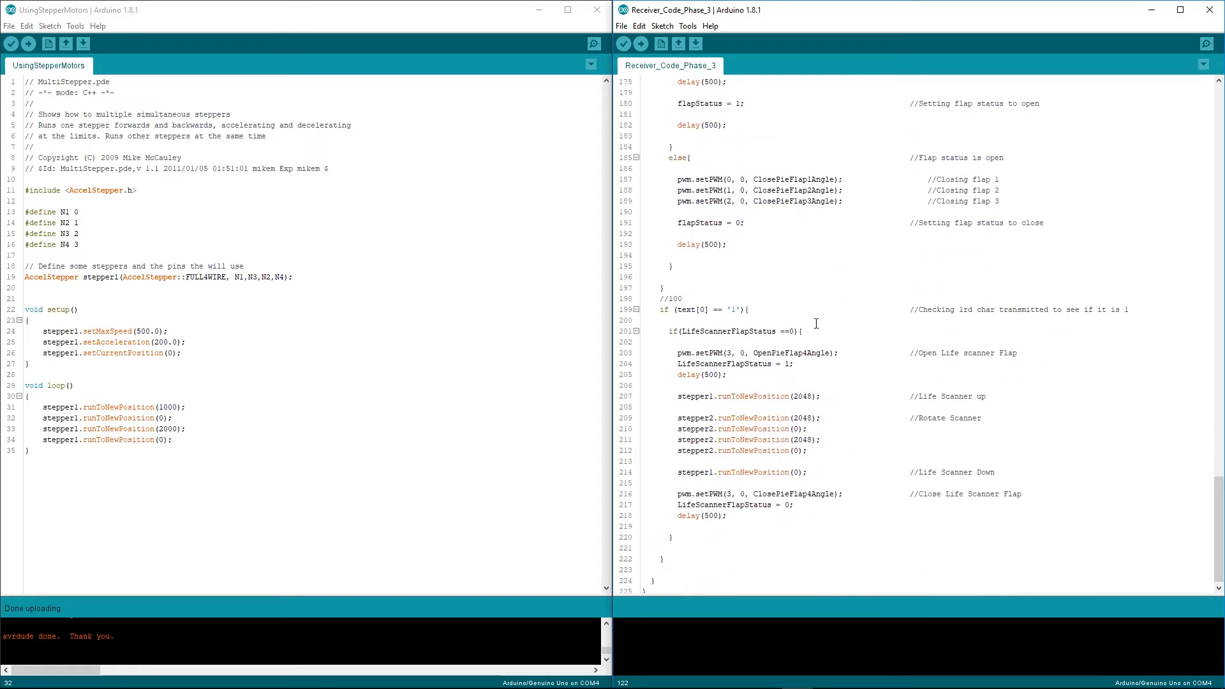
mouse_move(817, 317)
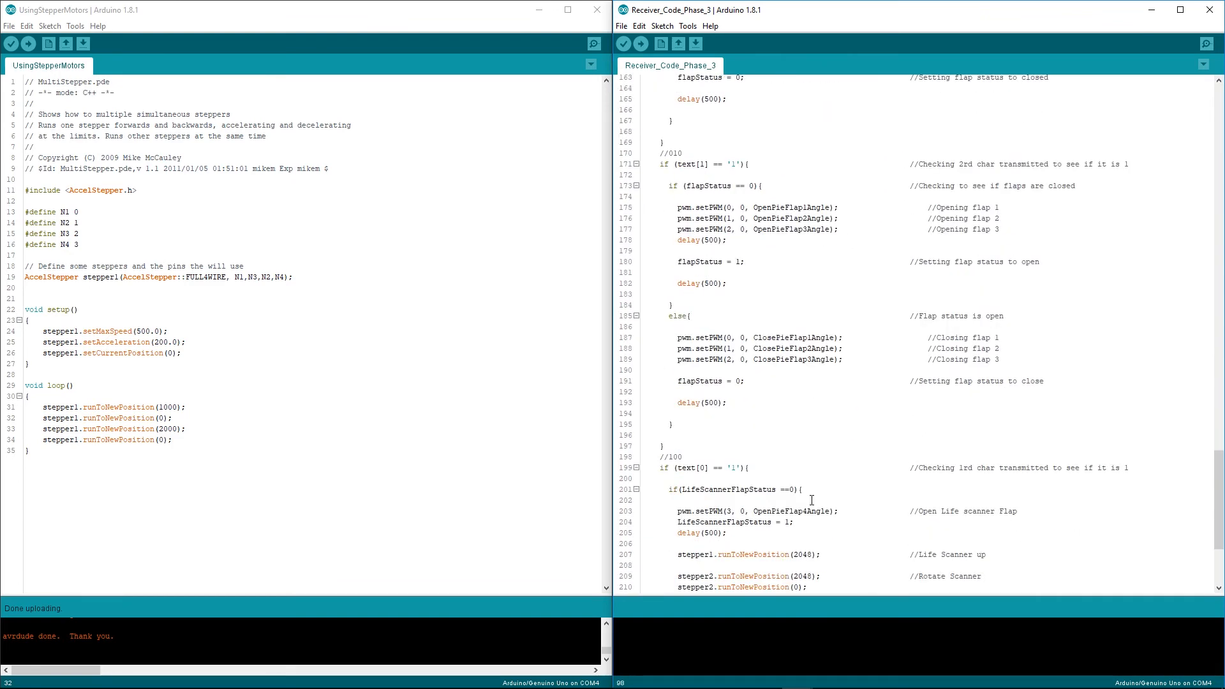
scroll(down, 3)
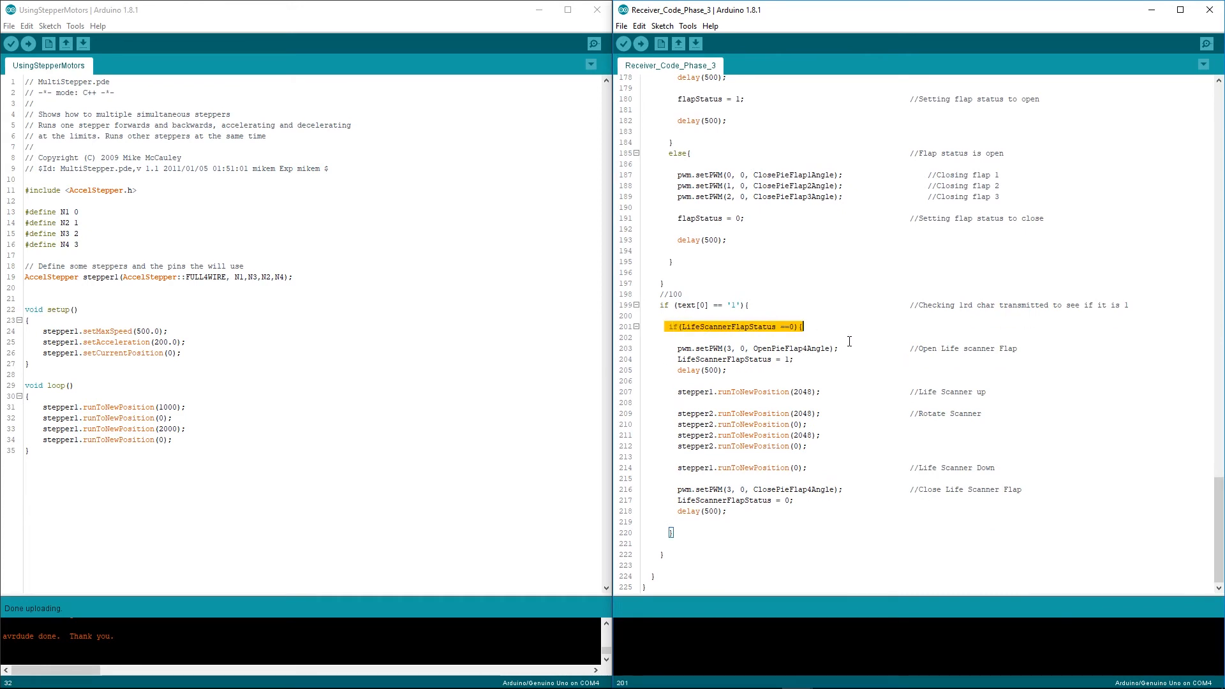
click(795, 359)
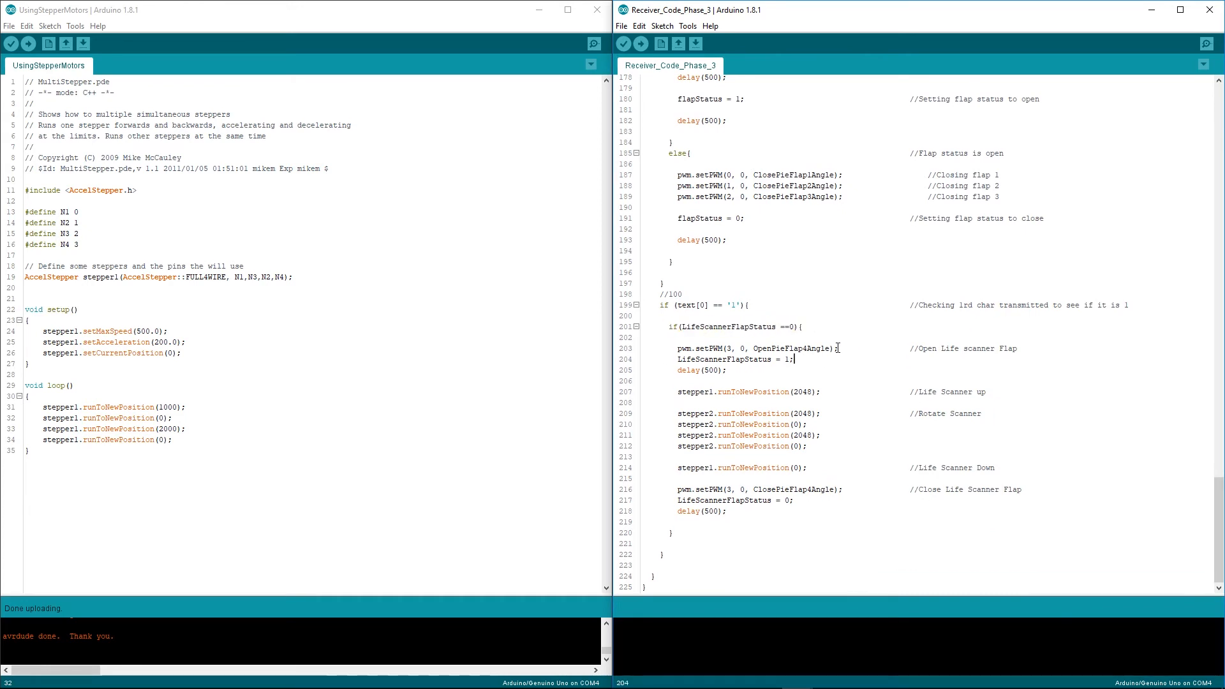
double_click(698, 347)
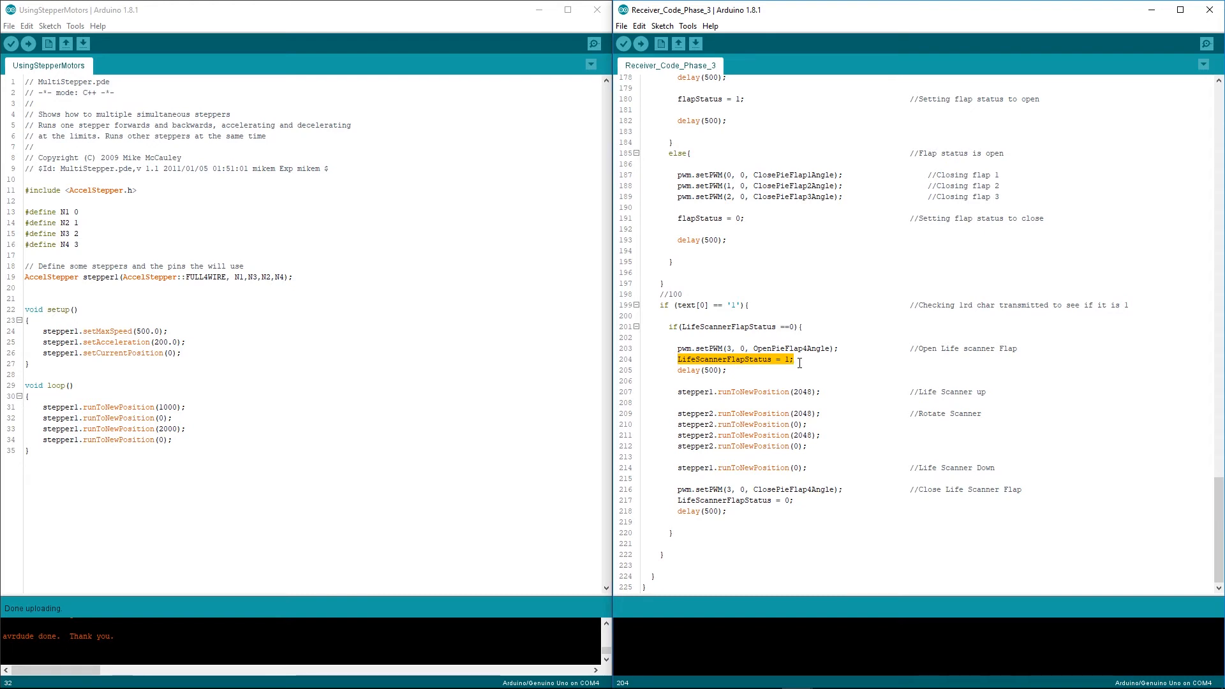
mouse_move(848, 390)
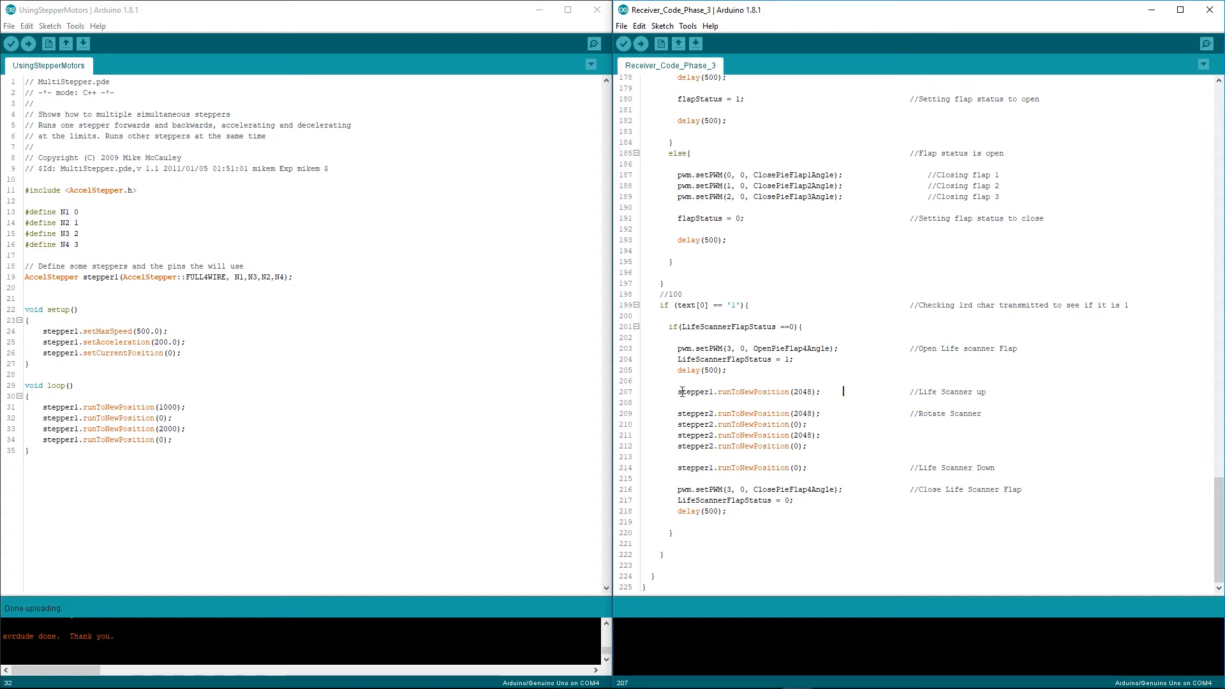
Review the stepper1.runToNewPosition(2048) lifting line, then upload Receiver_Code_Phase_3 to the Arduino.
triple_click(747, 392)
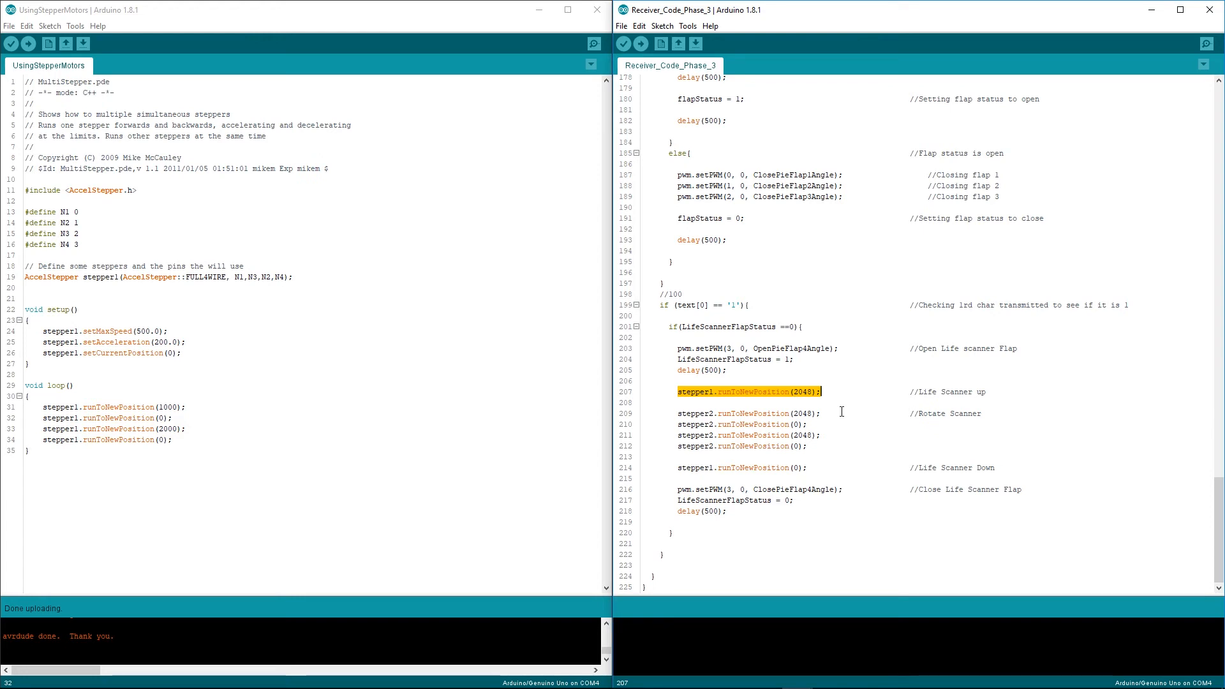
click(810, 414)
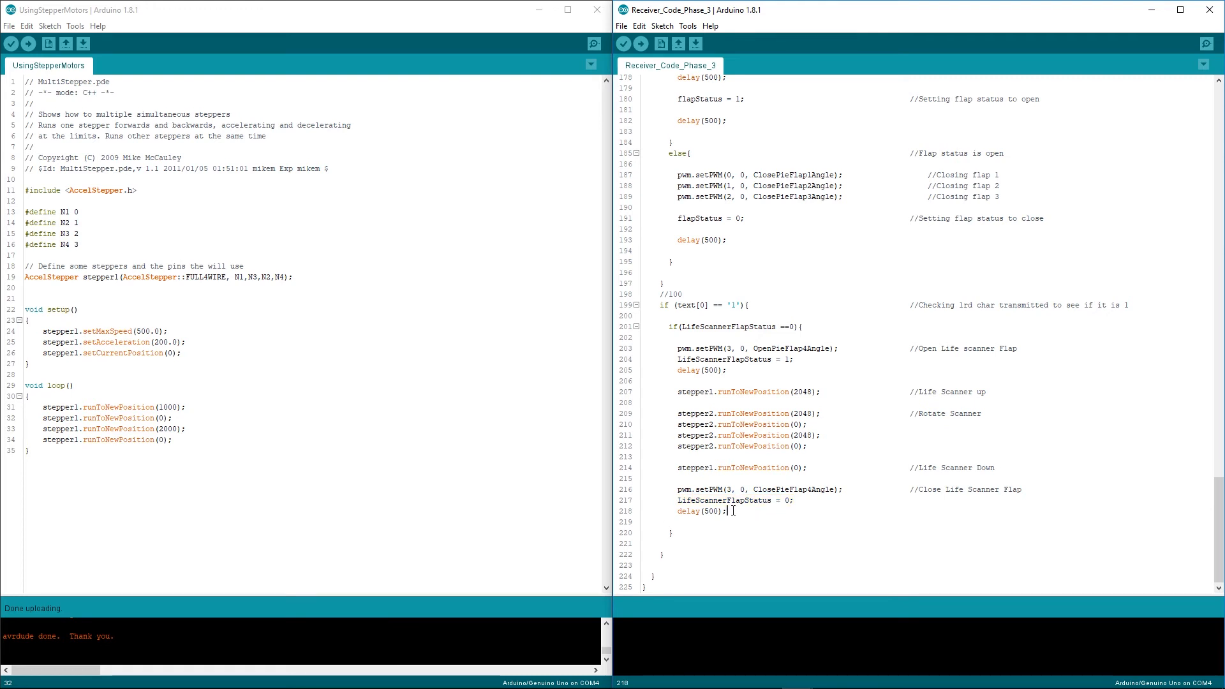
double_click(701, 510)
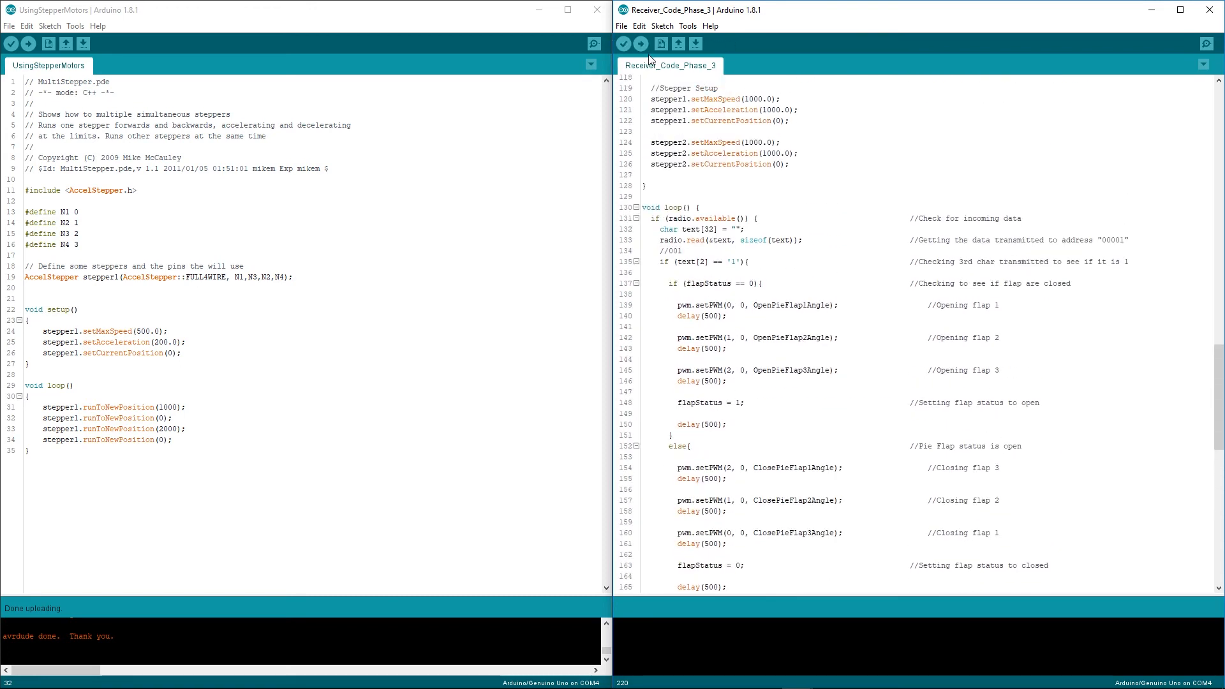
click(623, 44)
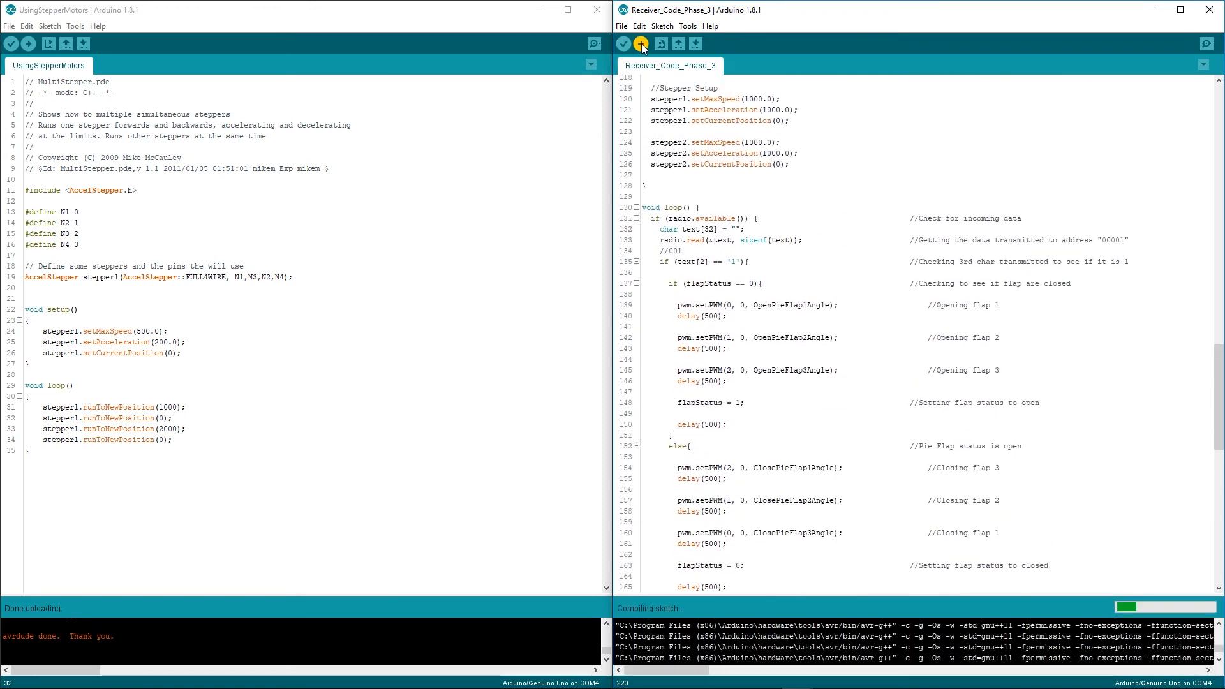